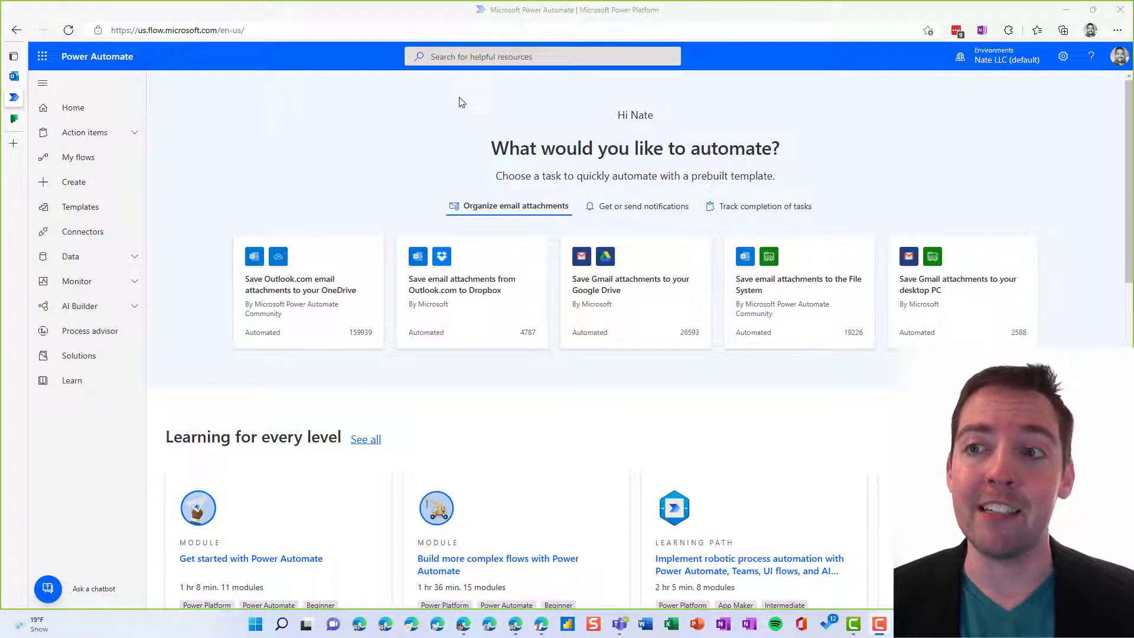
mouse_move(1015, 112)
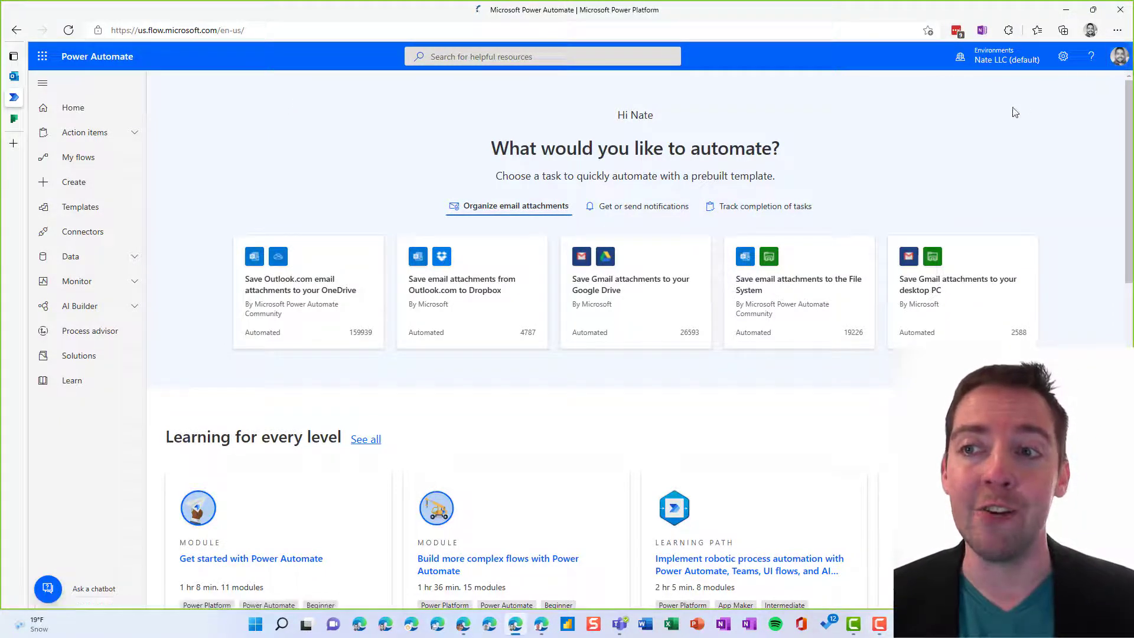
Step: Check the signed-in account, then go to the Create page to start a new flow
click(1118, 56)
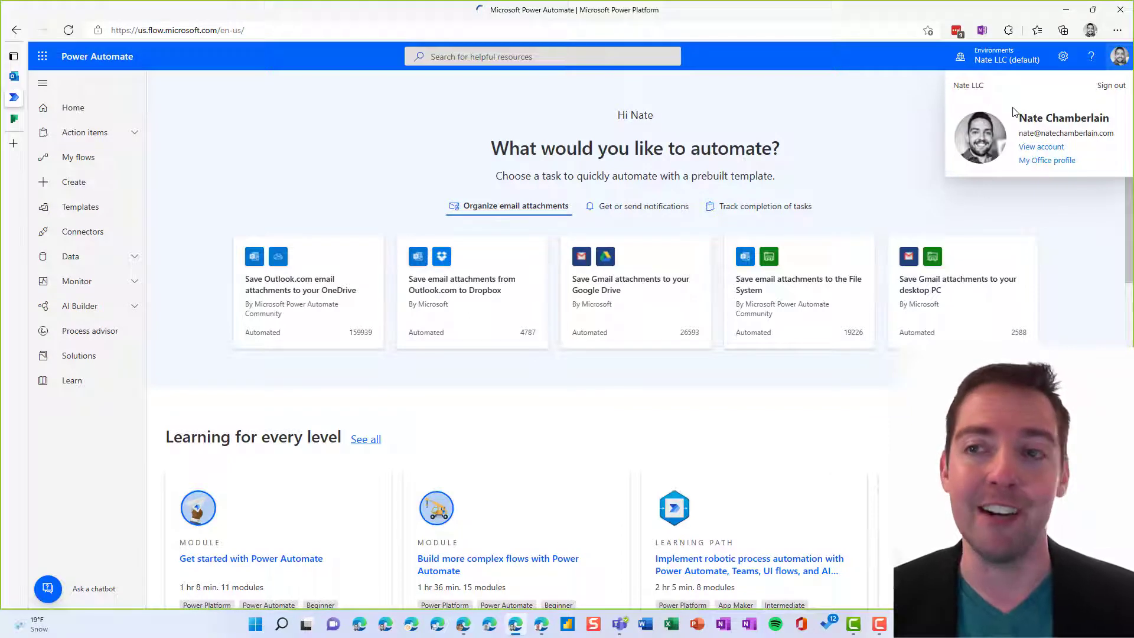
mouse_move(909, 126)
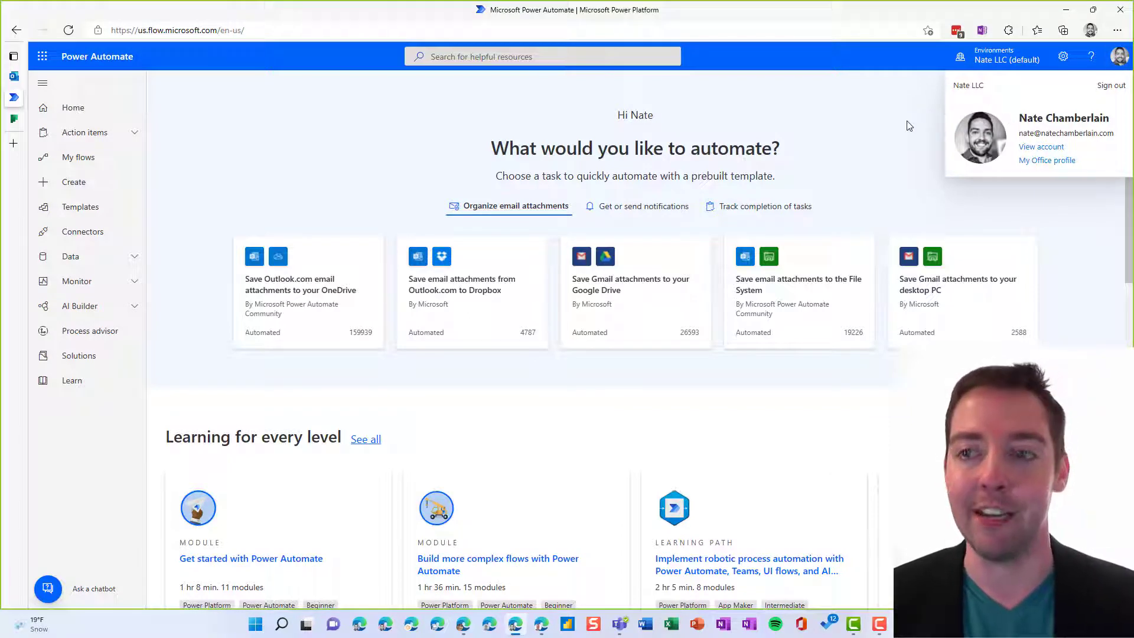
click(217, 143)
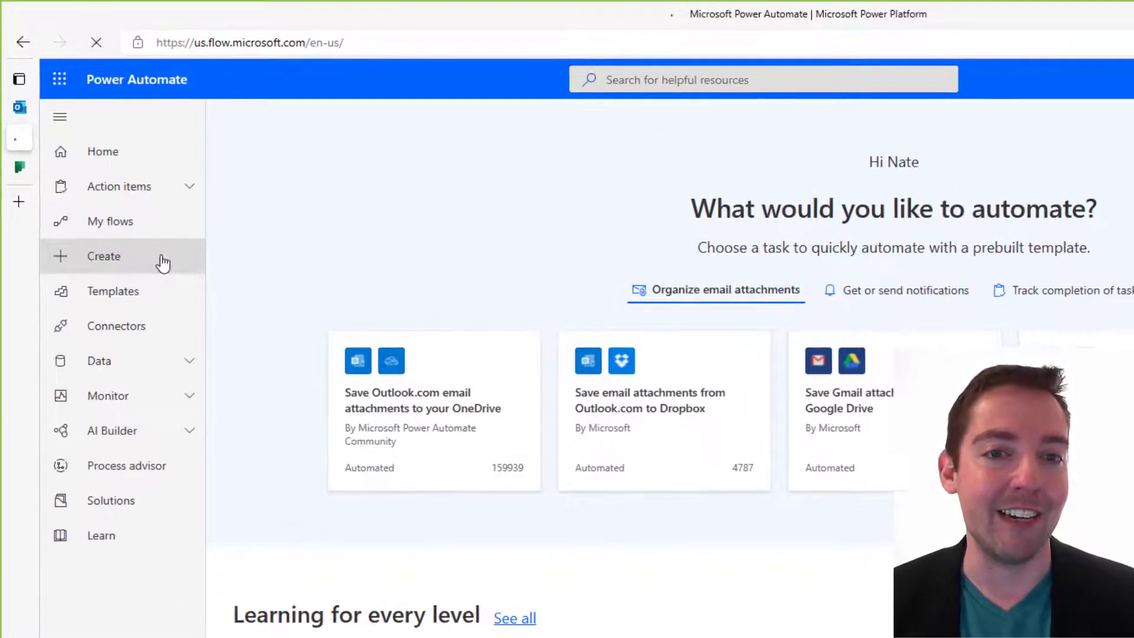
click(103, 255)
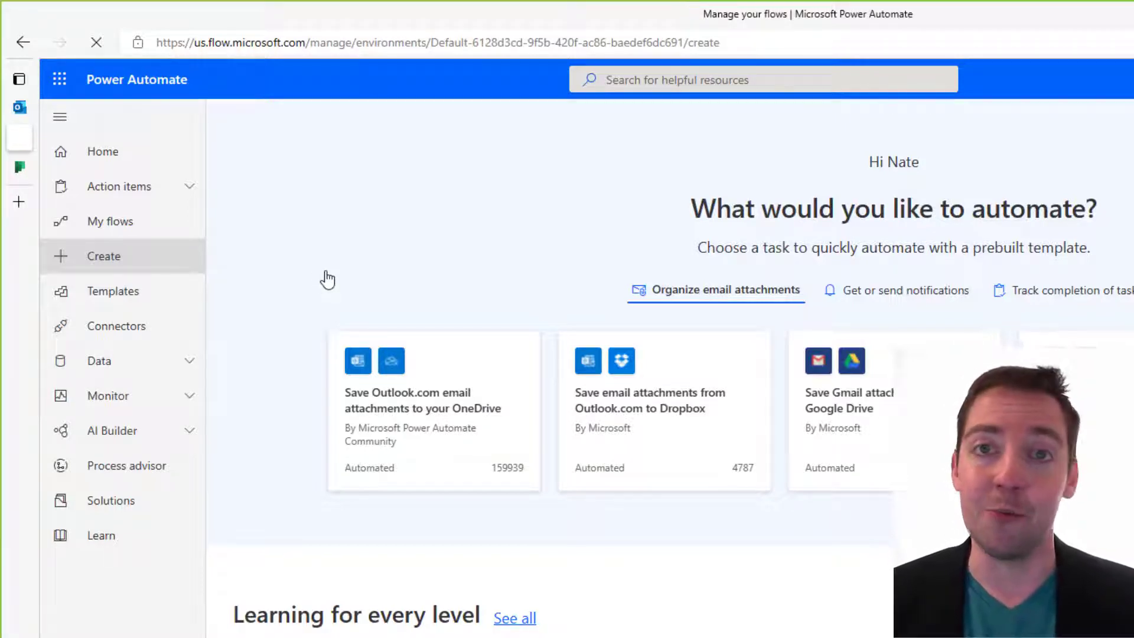
click(104, 255)
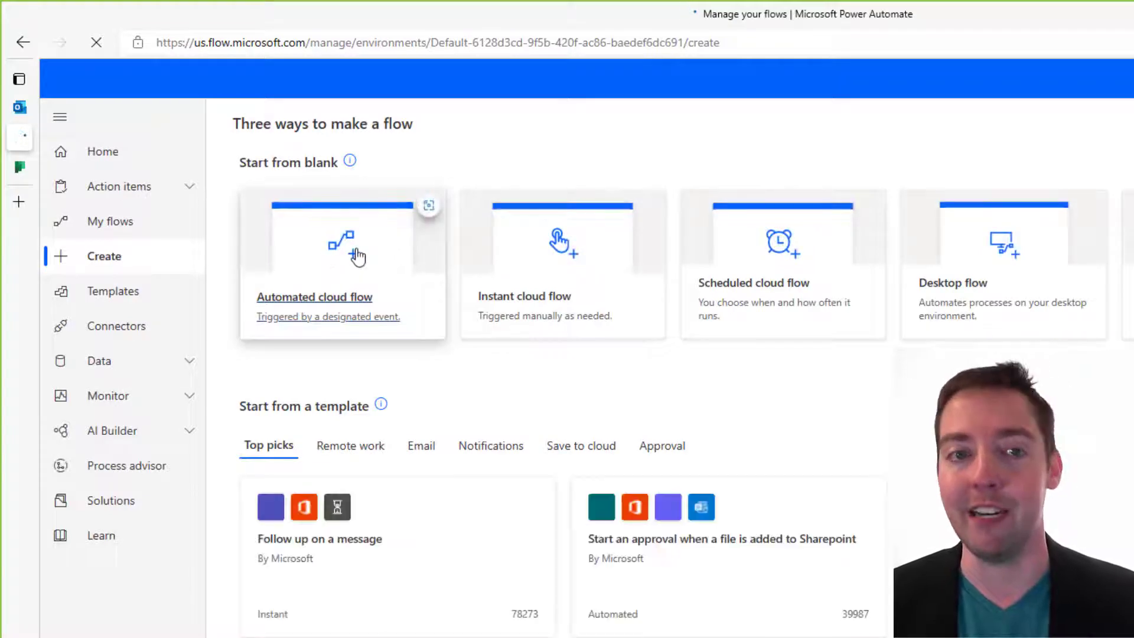
mouse_move(535, 275)
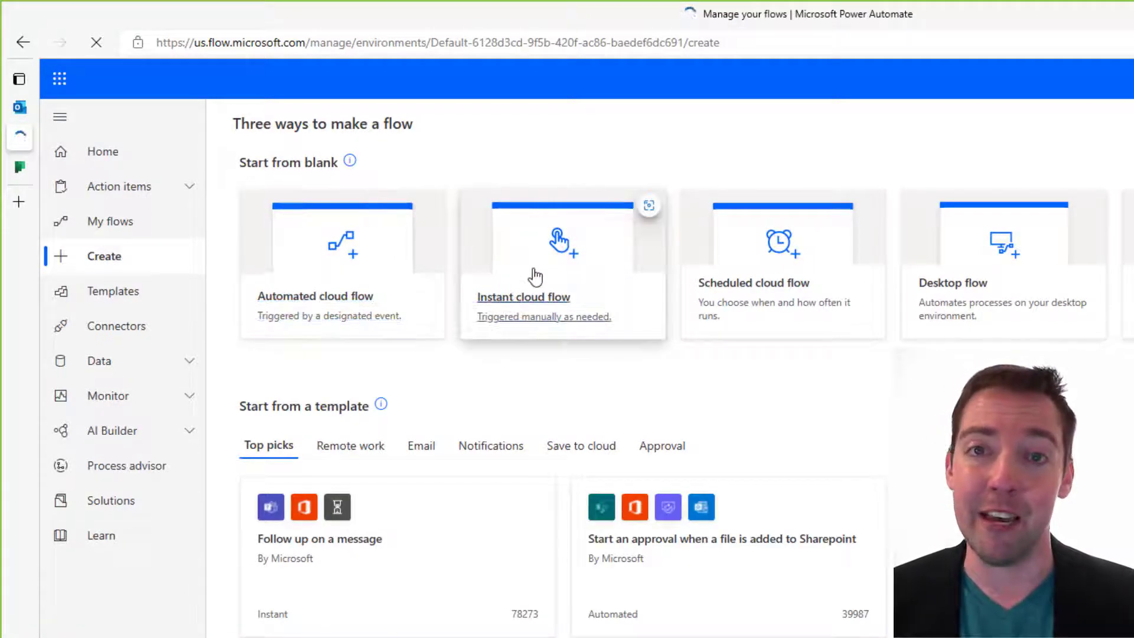
mouse_move(751, 265)
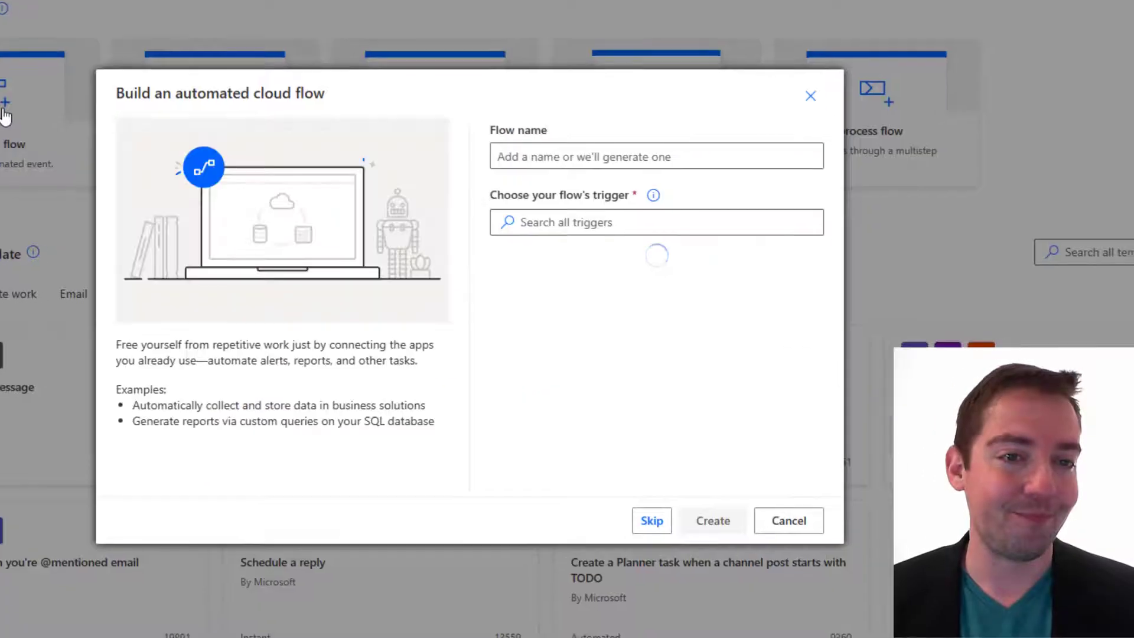
Step: Name the flow 'Send an email when Planner task is completed'
click(649, 155)
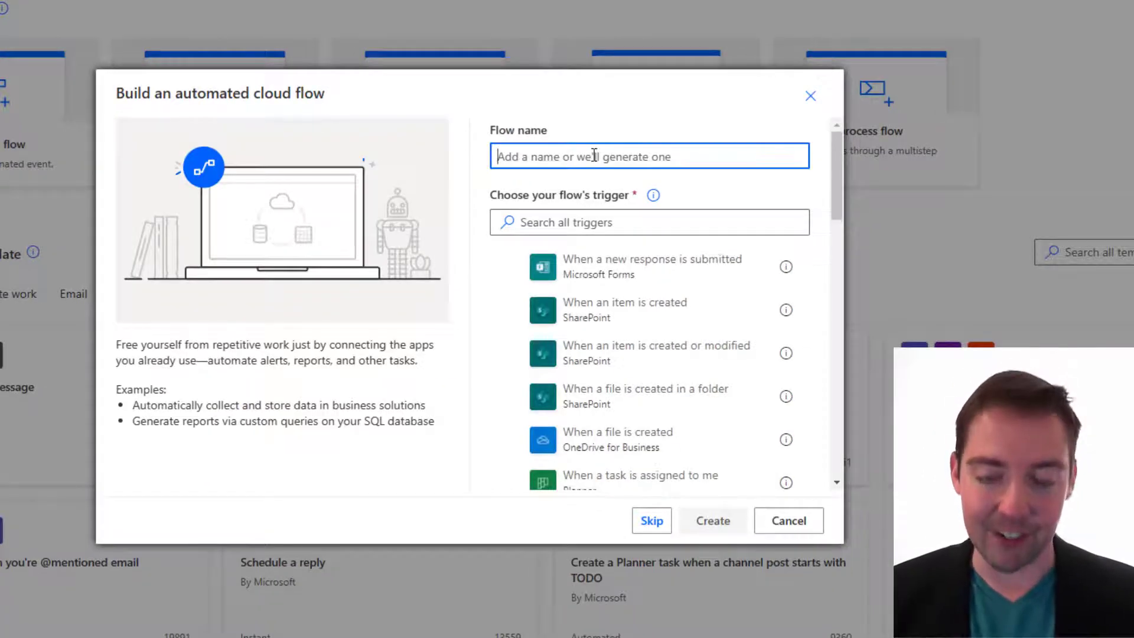
text(S)
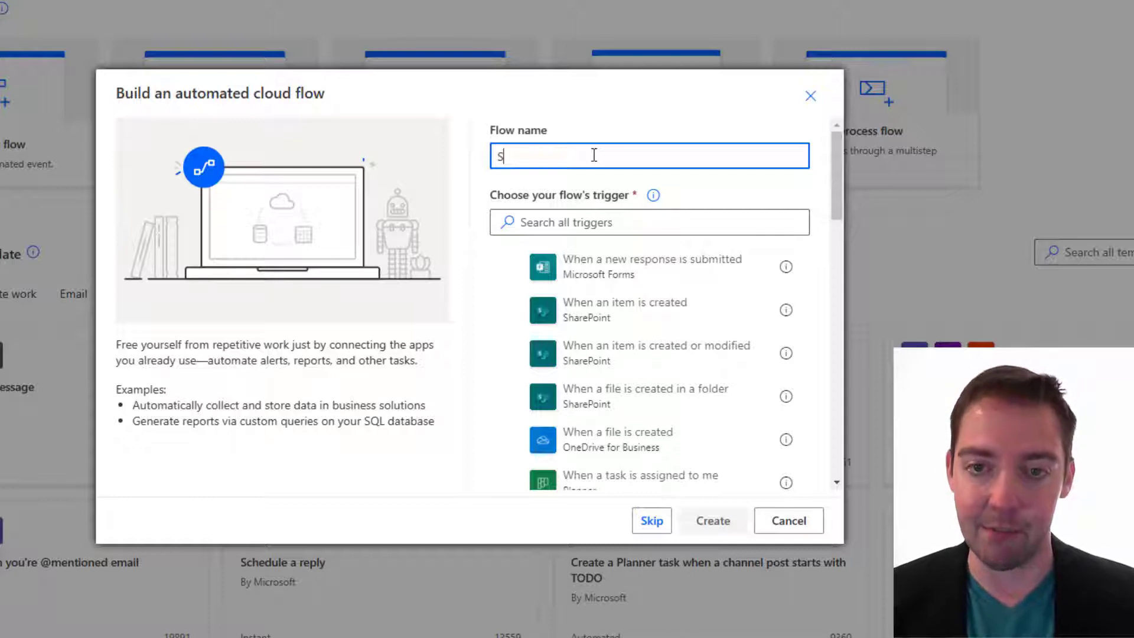
text(Send an email when Planner task is completed)
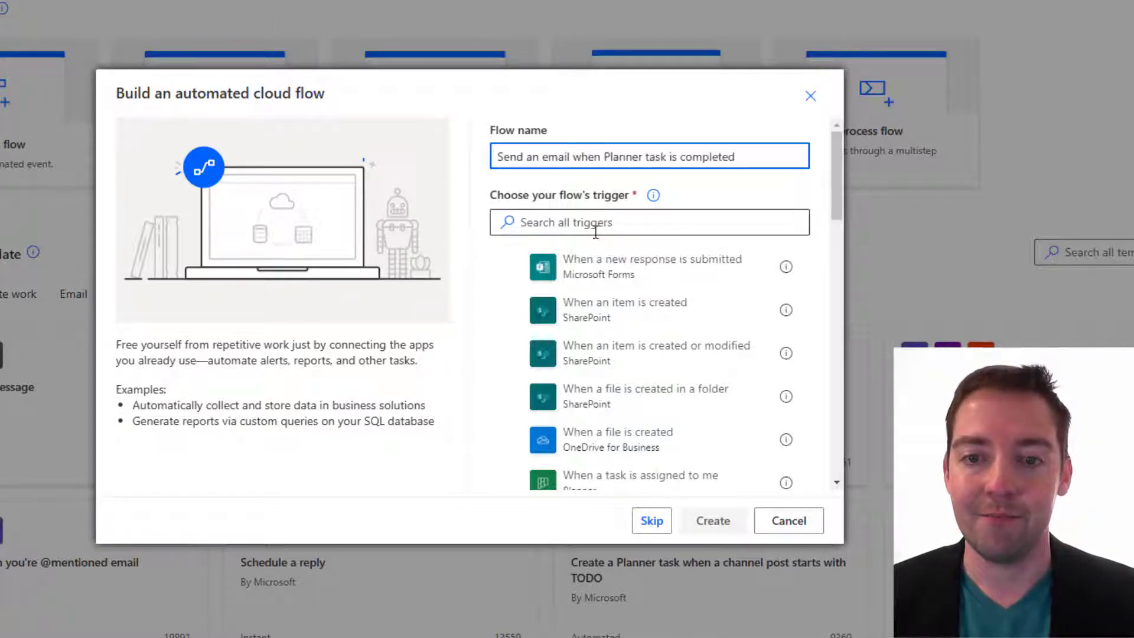
Step: Choose the Planner 'When a task is completed' trigger and create the flow
click(649, 222)
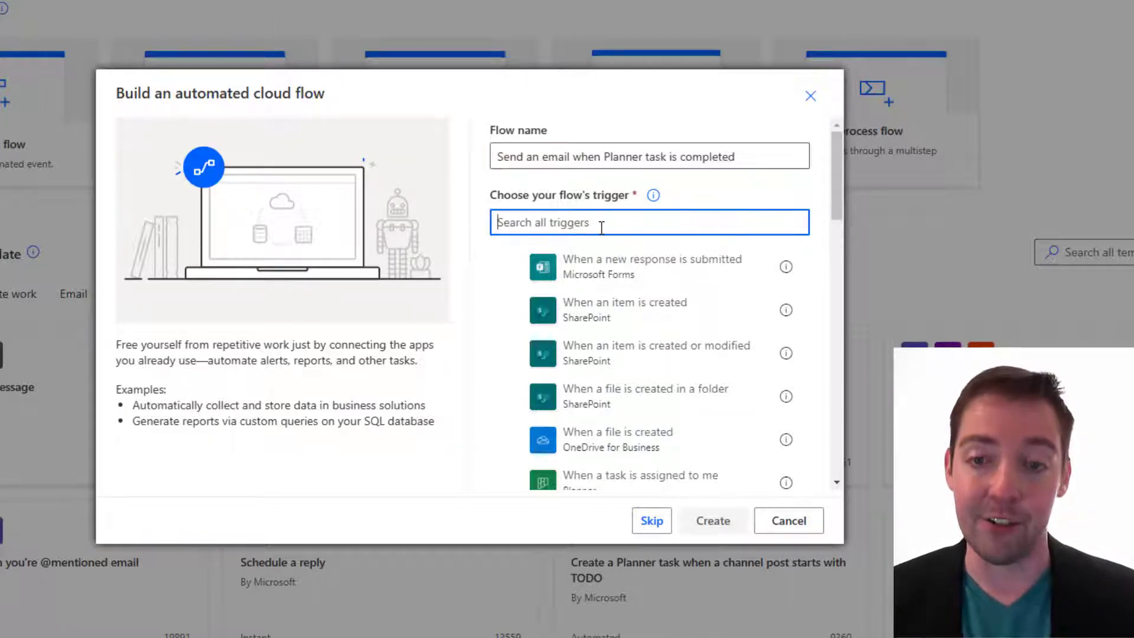
text(planner completed)
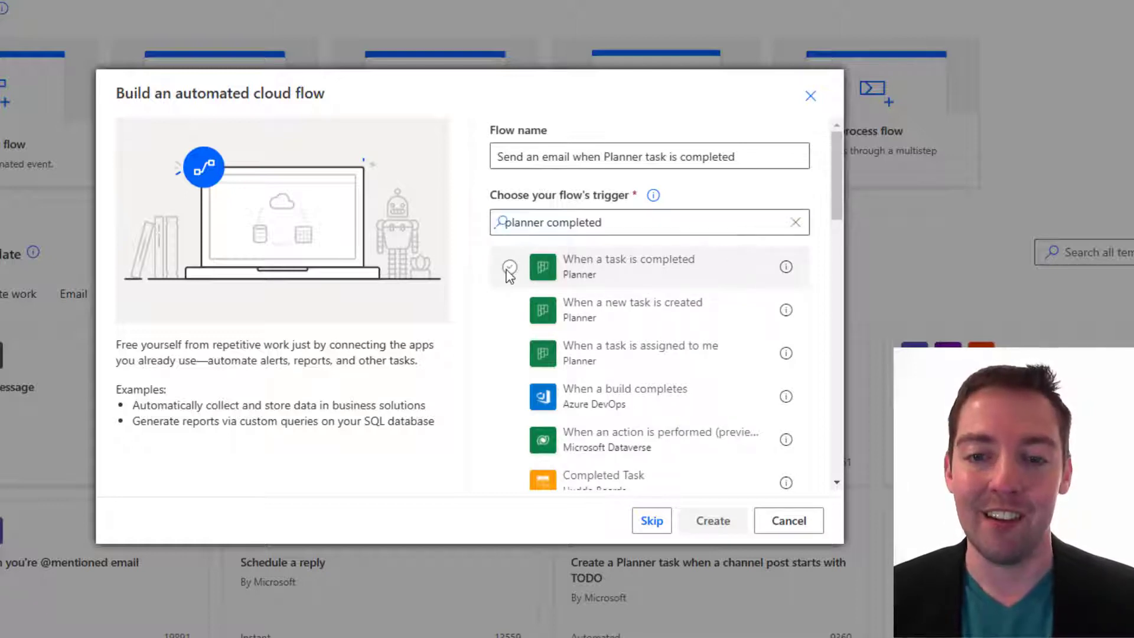
click(509, 267)
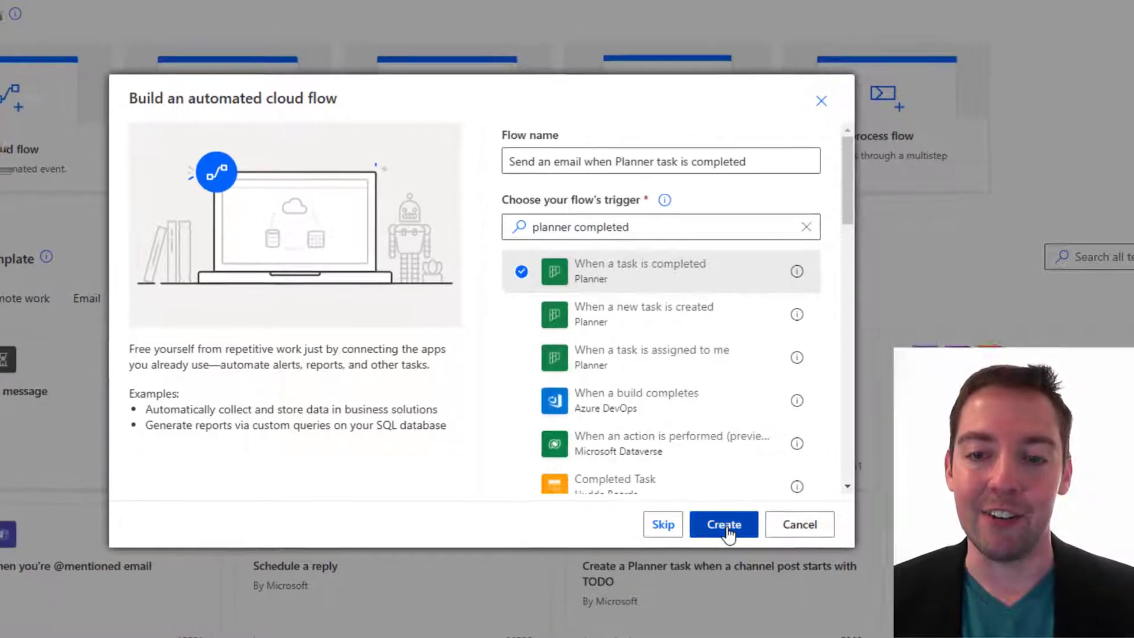
click(723, 524)
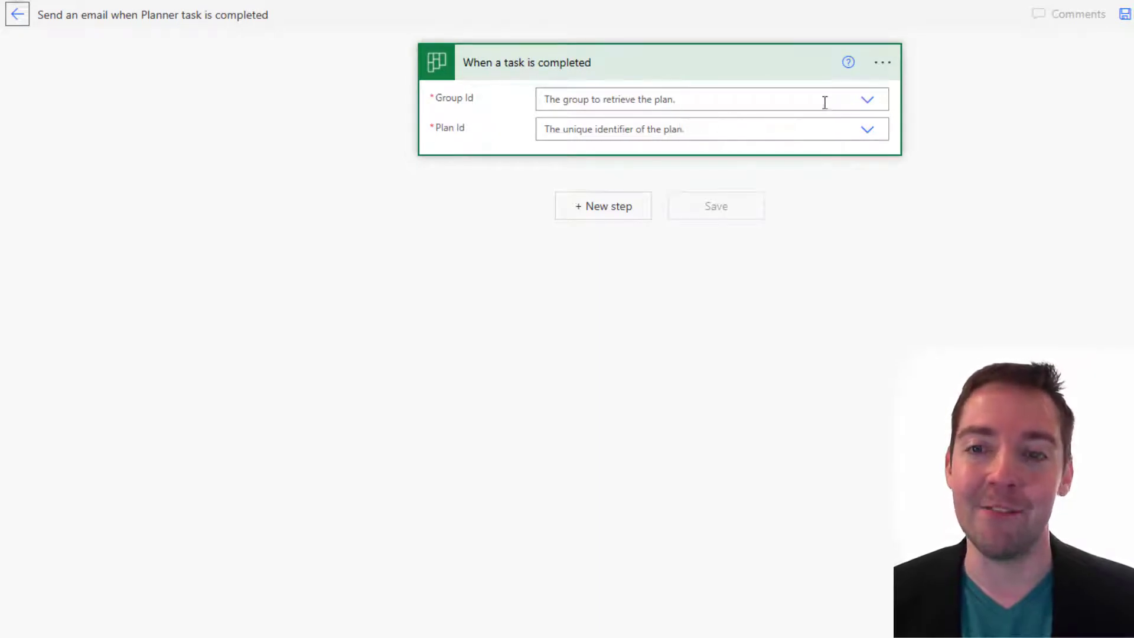
mouse_move(868, 100)
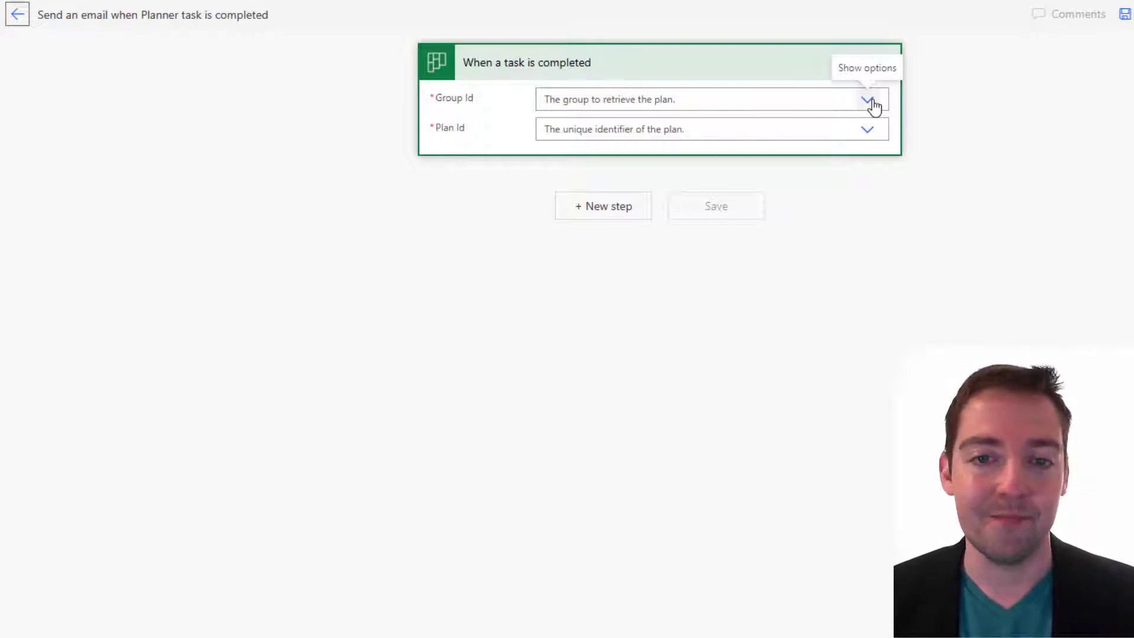
Step: Point the trigger at the Ticket Work plan in the Help Desk group
click(866, 129)
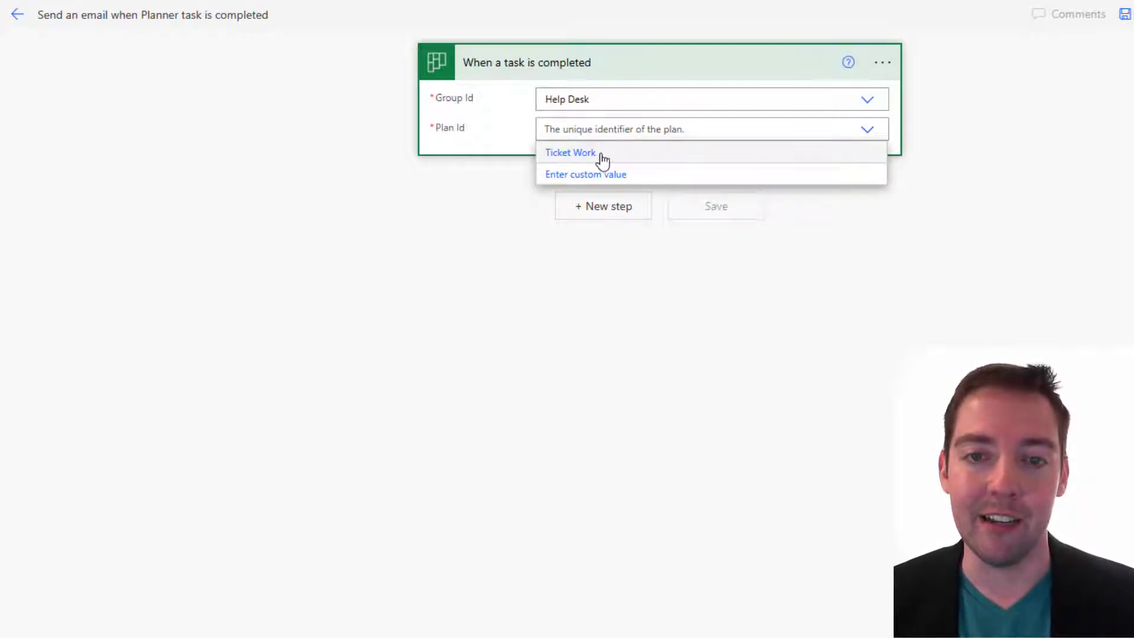
click(570, 151)
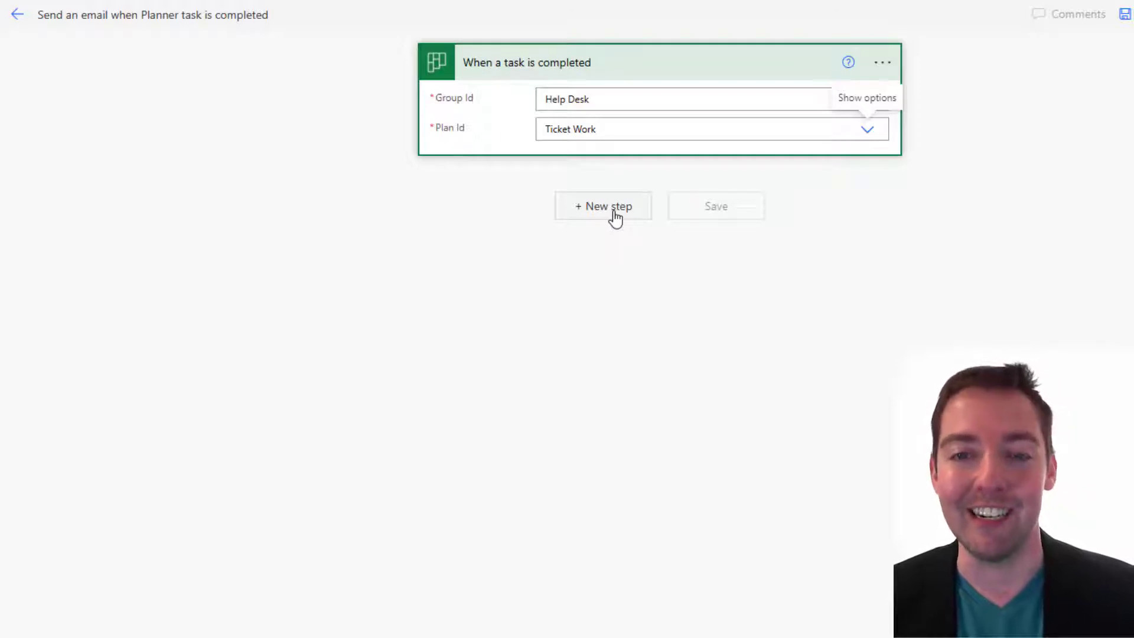
Step: Add a new step and search the actions for 'send email'
click(603, 206)
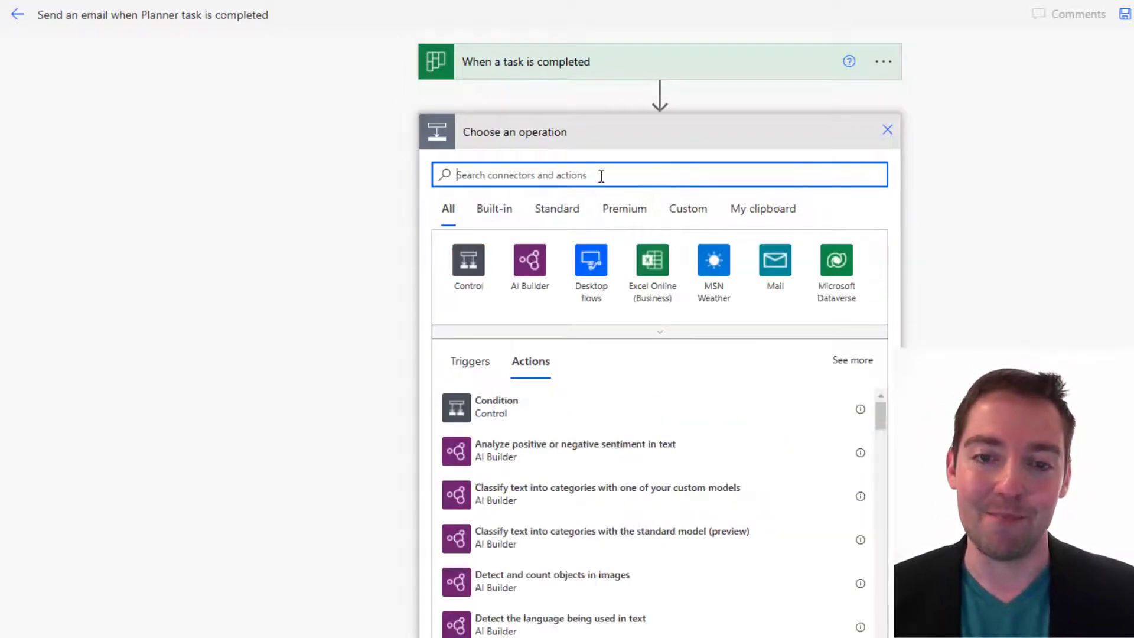
text(send email)
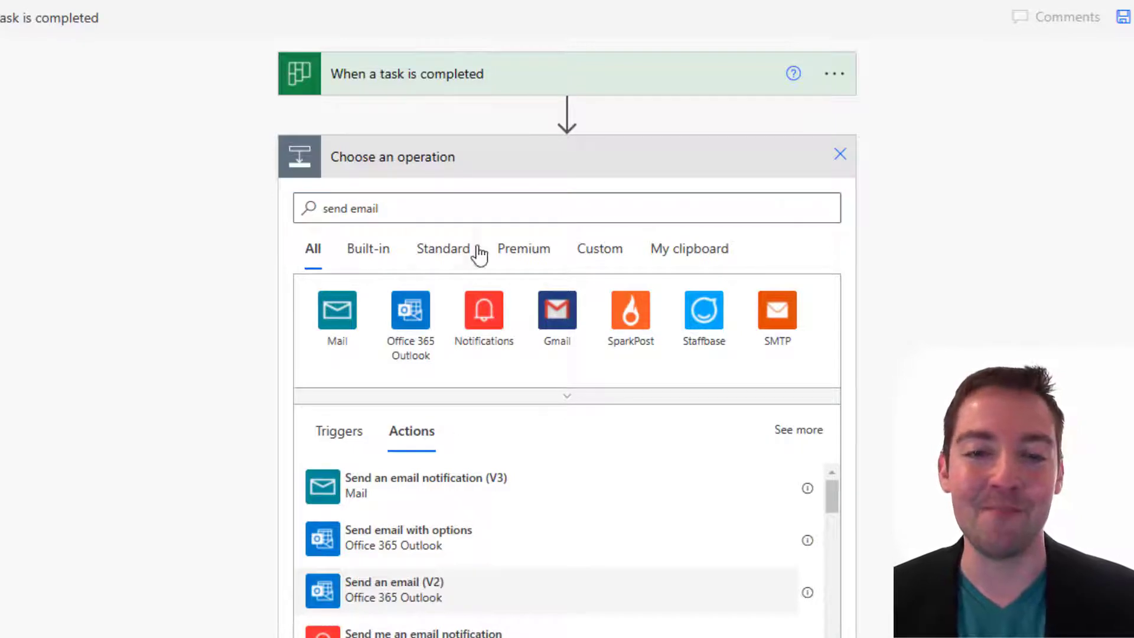
Step: Address the email to Nate Chamberlain and start the subject 'Task completed:'
text(nat)
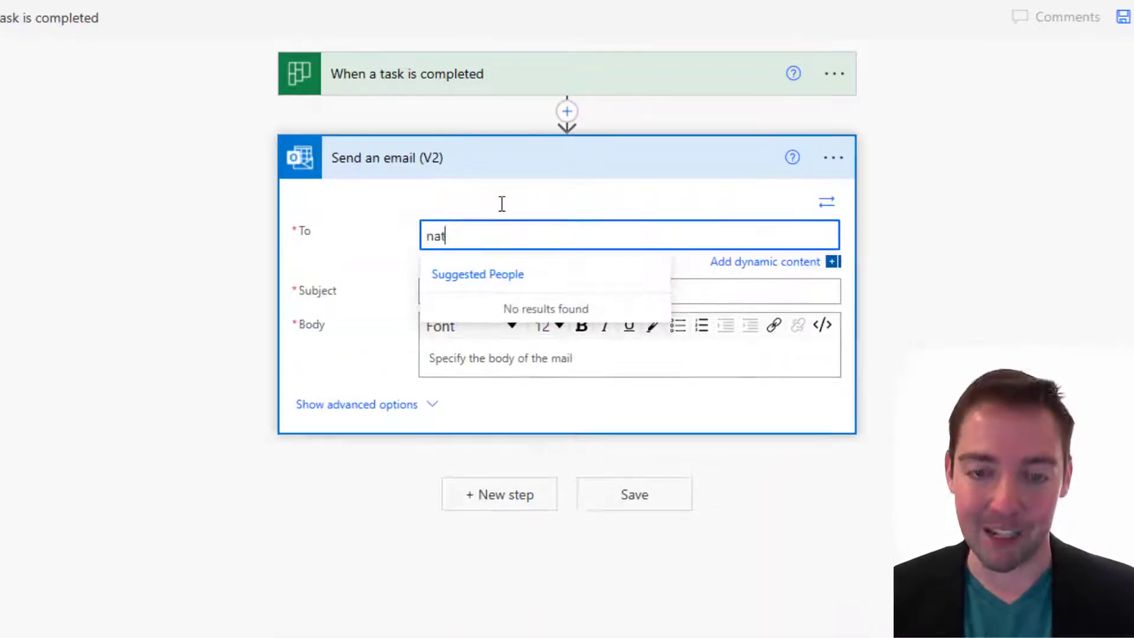
text(e)
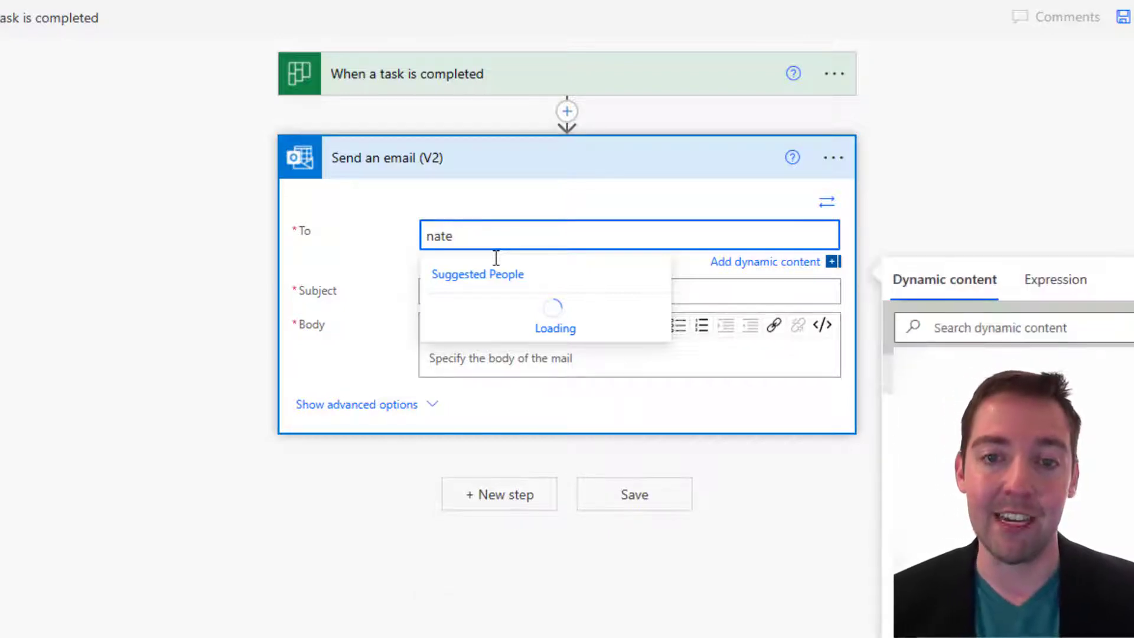
click(477, 273)
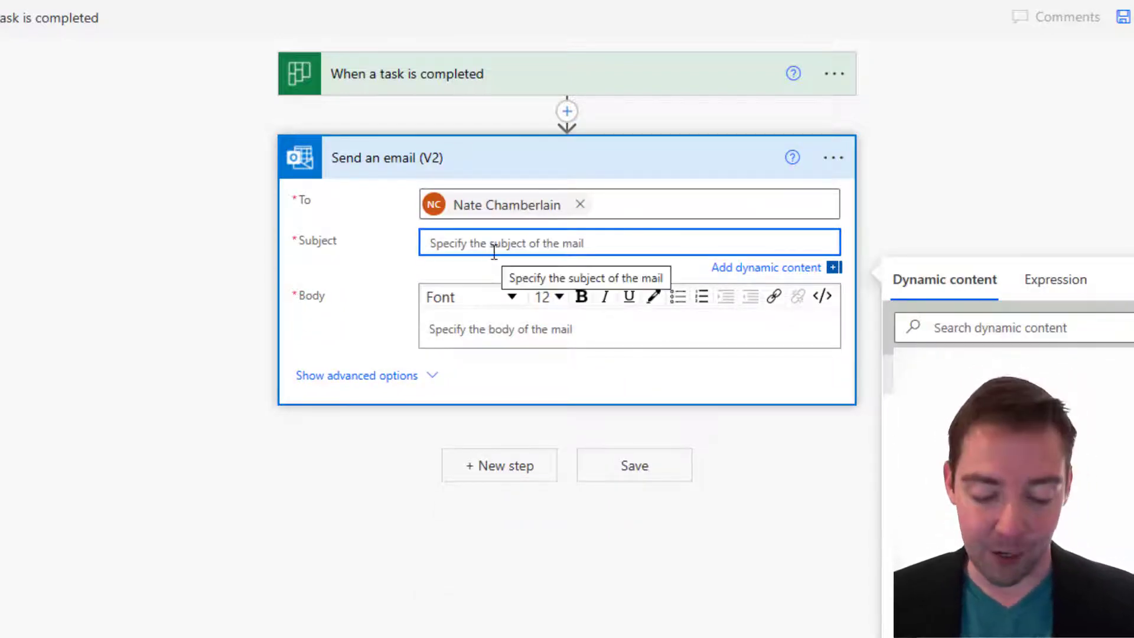
text(Task completed:)
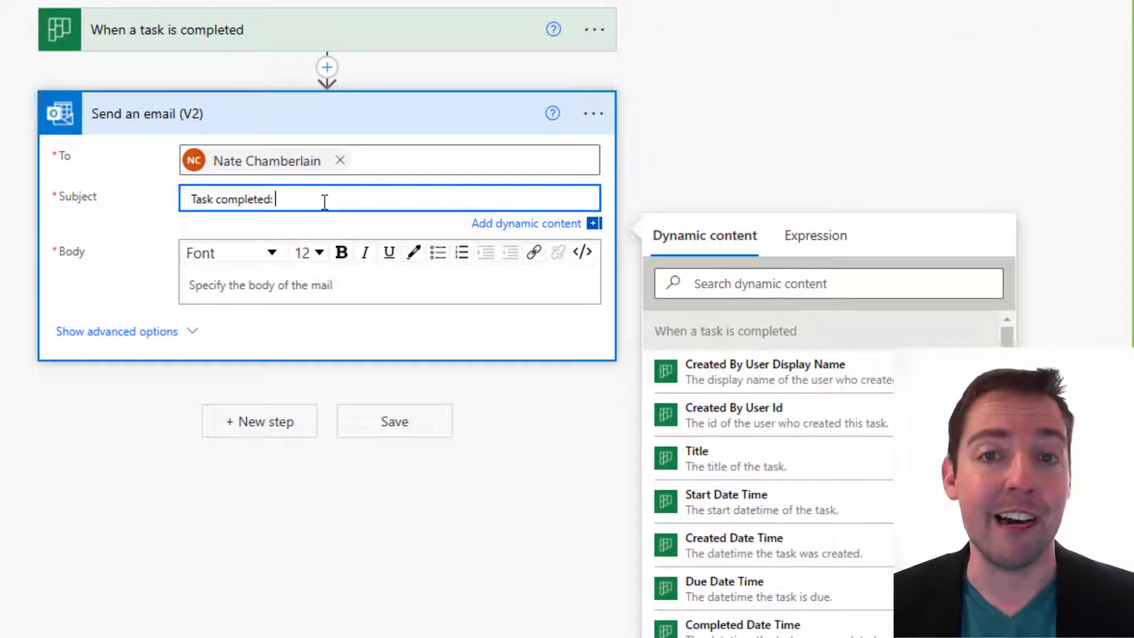
mouse_move(324, 200)
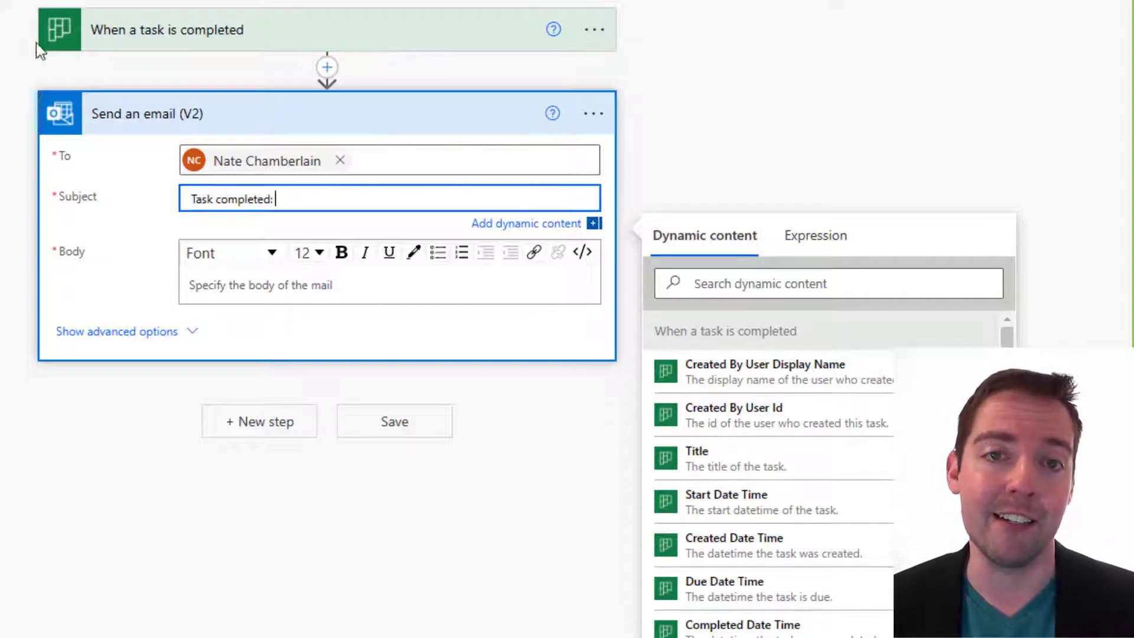
mouse_move(194, 67)
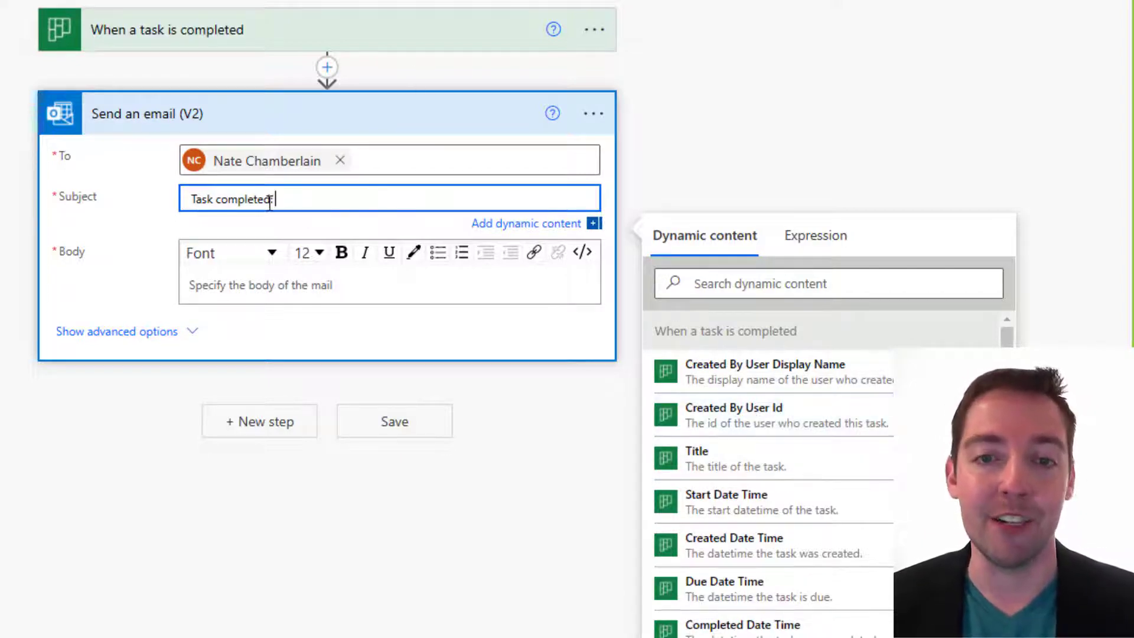
mouse_move(756, 467)
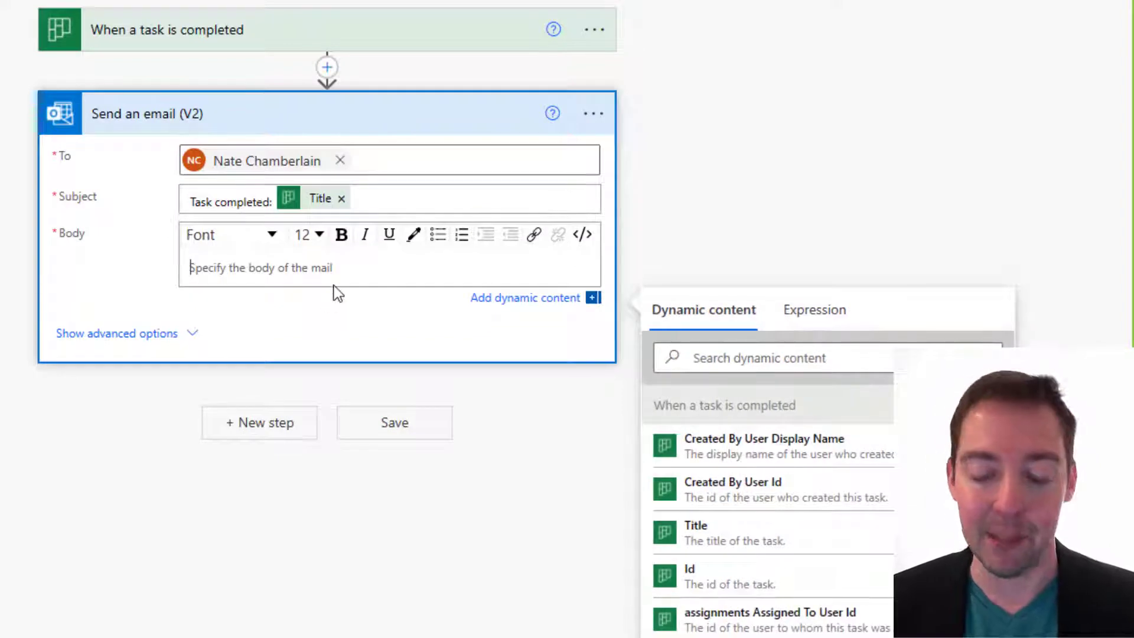
Step: Write the body greeting, intro line and Title:, Description:, Completed: labels
text(Hi,)
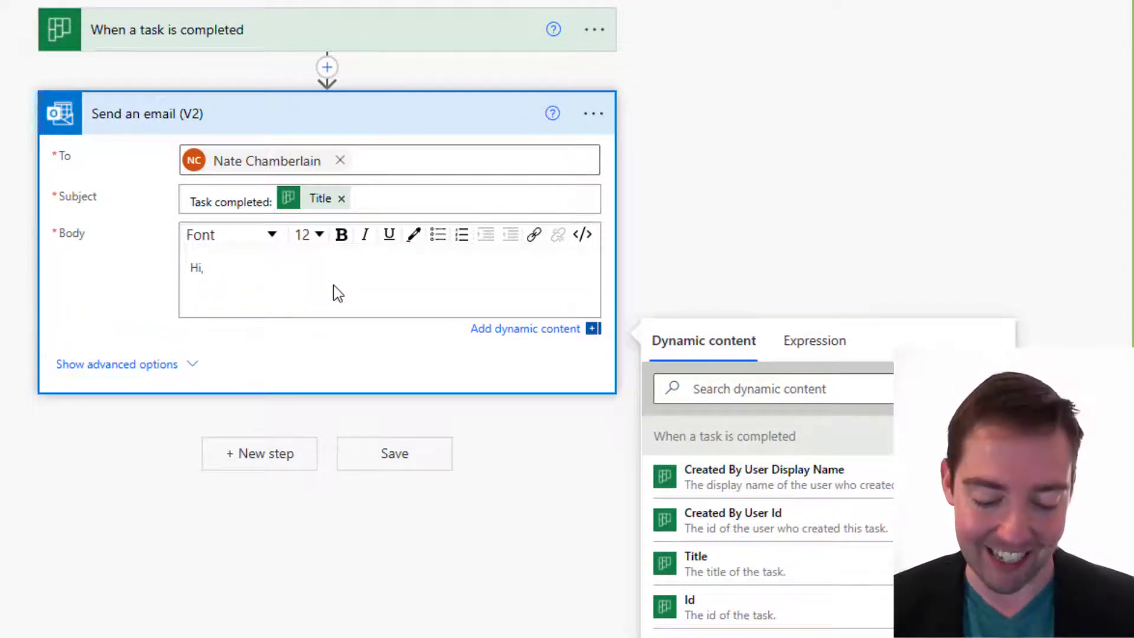
text(The following task has just been completed:)
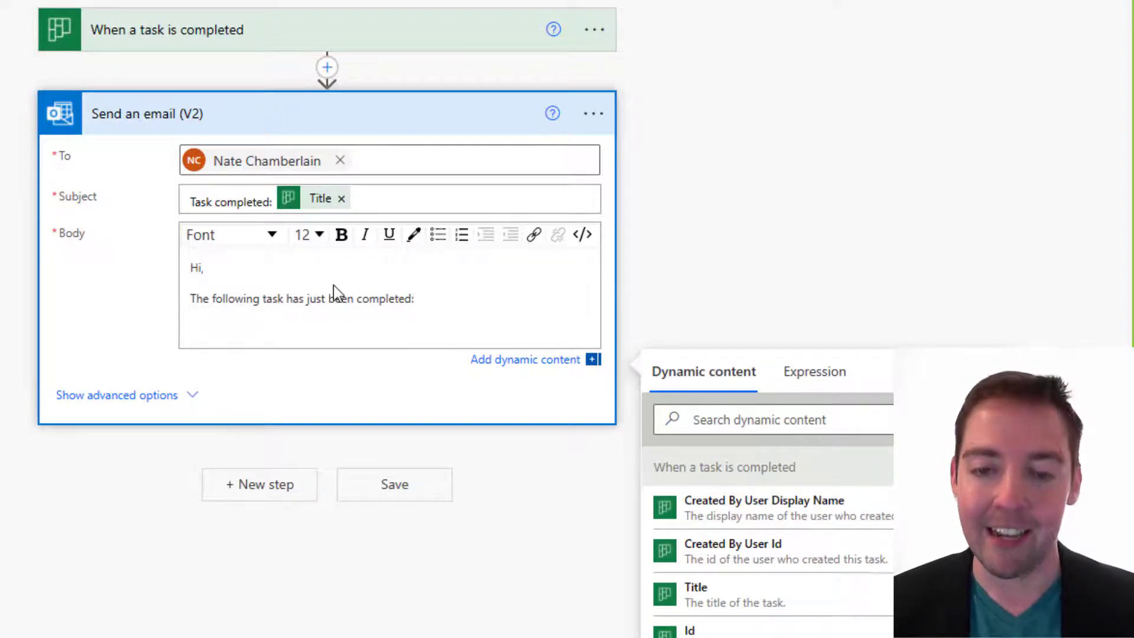
text(Title:)
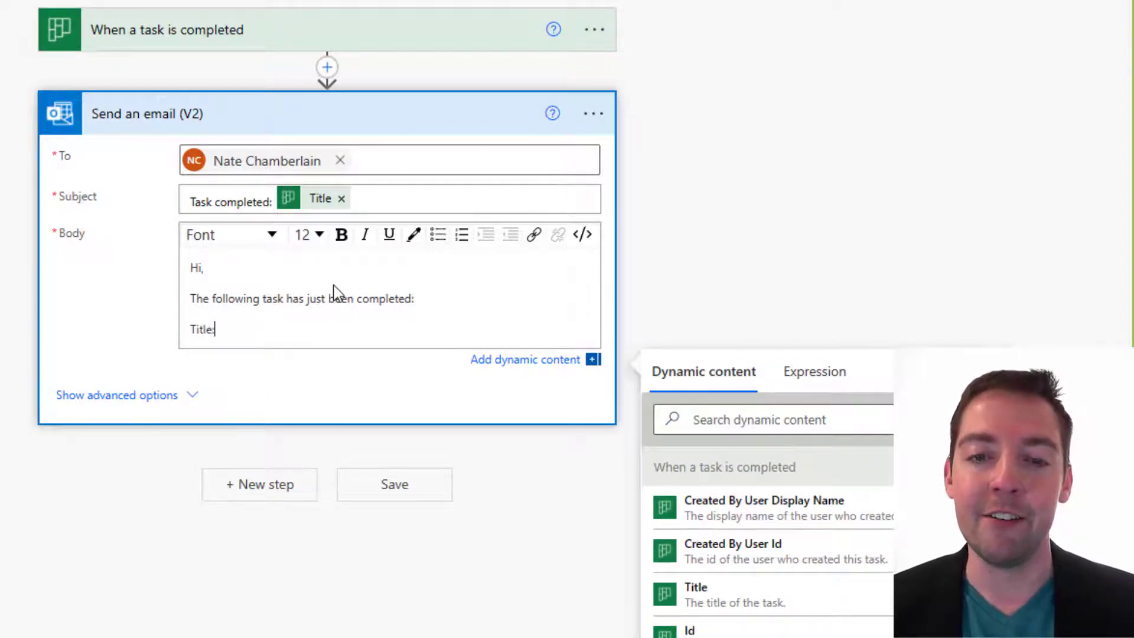
text(Description:)
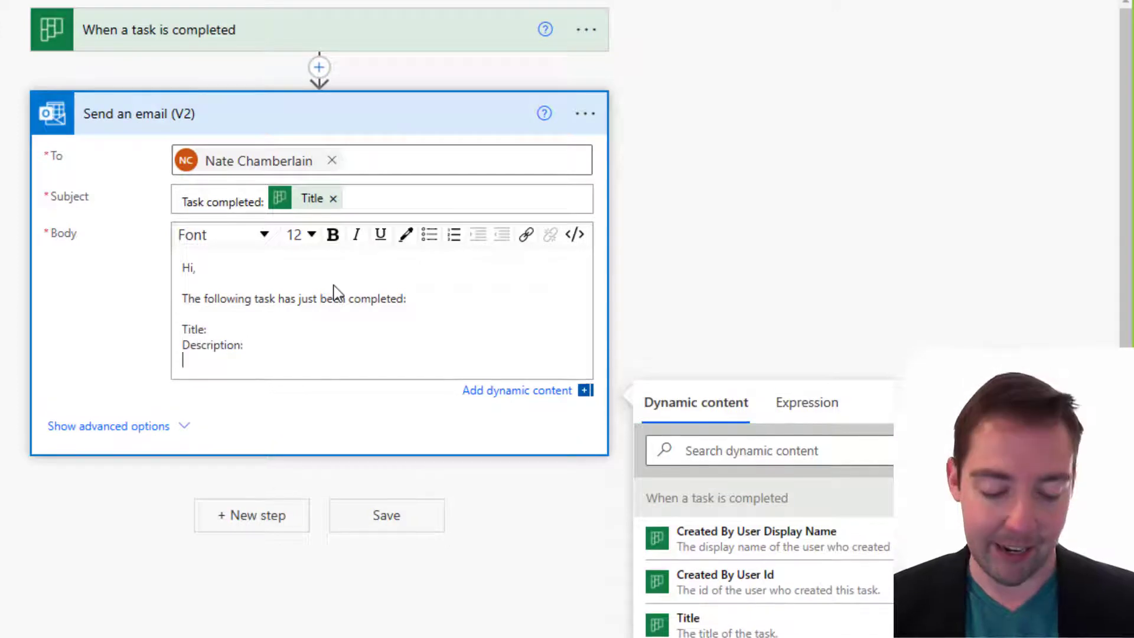
text(Completed:)
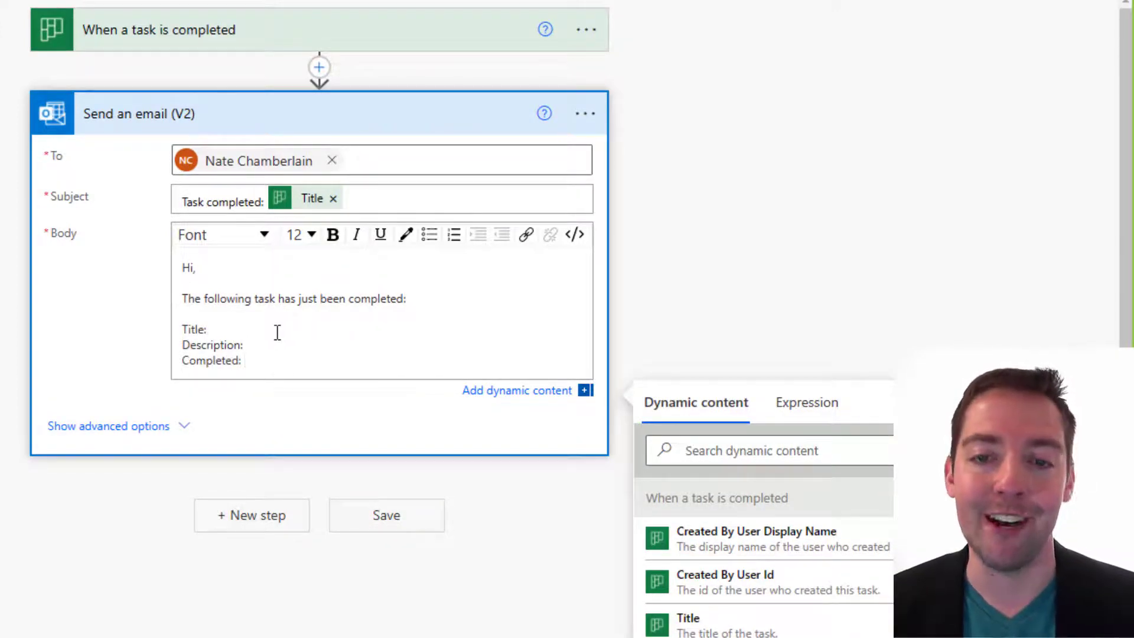
Step: Search the dynamic content for 'description' to fill the Description line
scroll(down, 3)
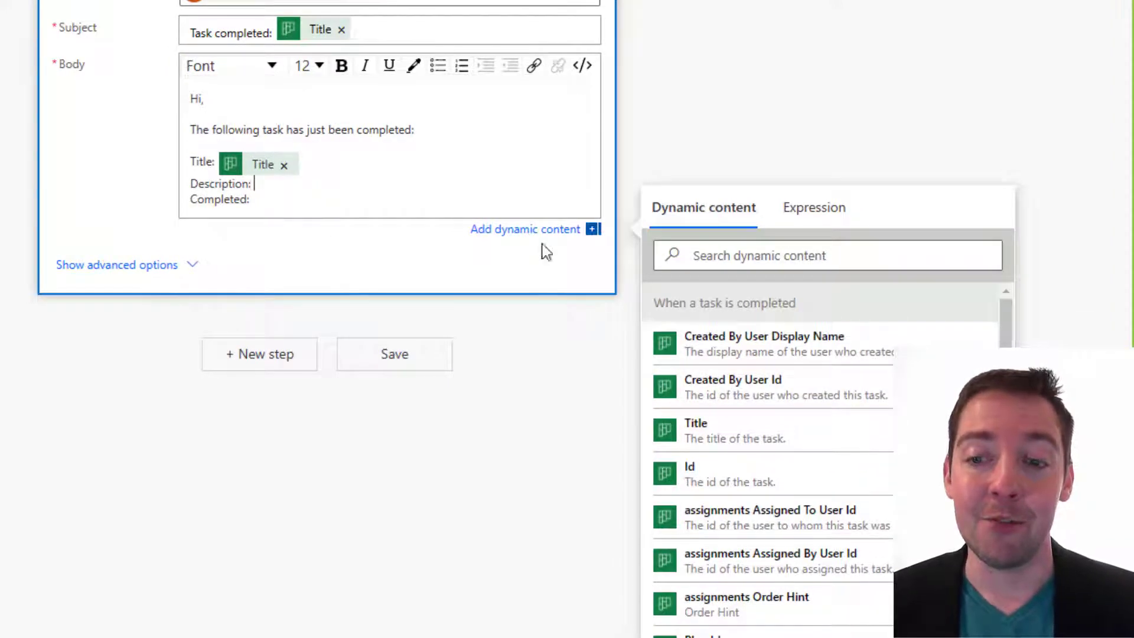
text(d)
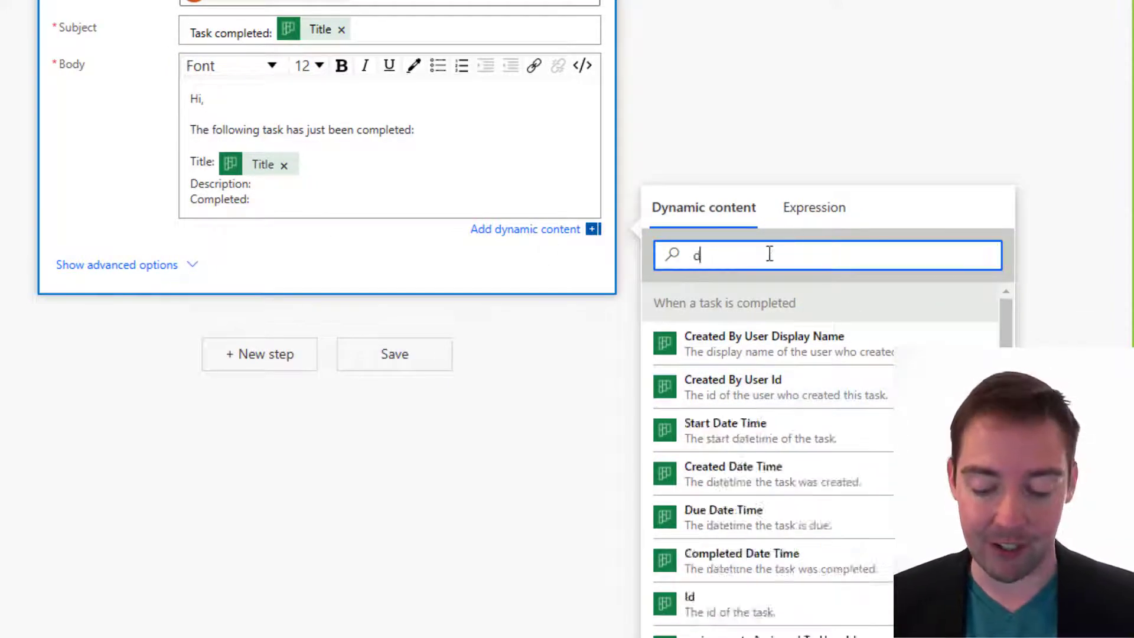
text(escription)
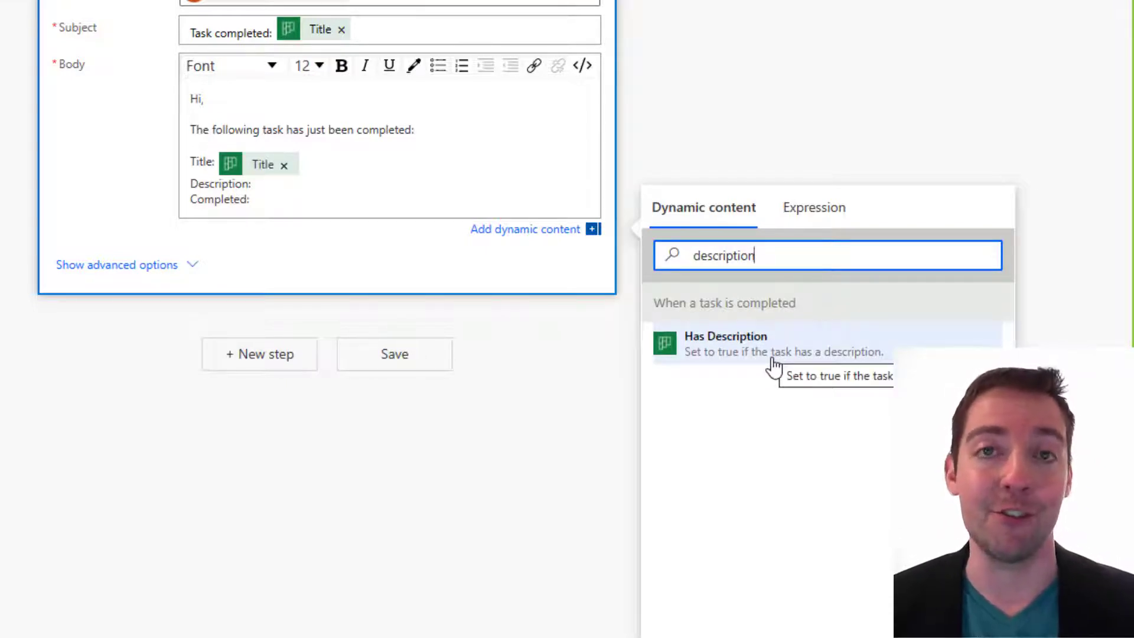
mouse_move(655, 225)
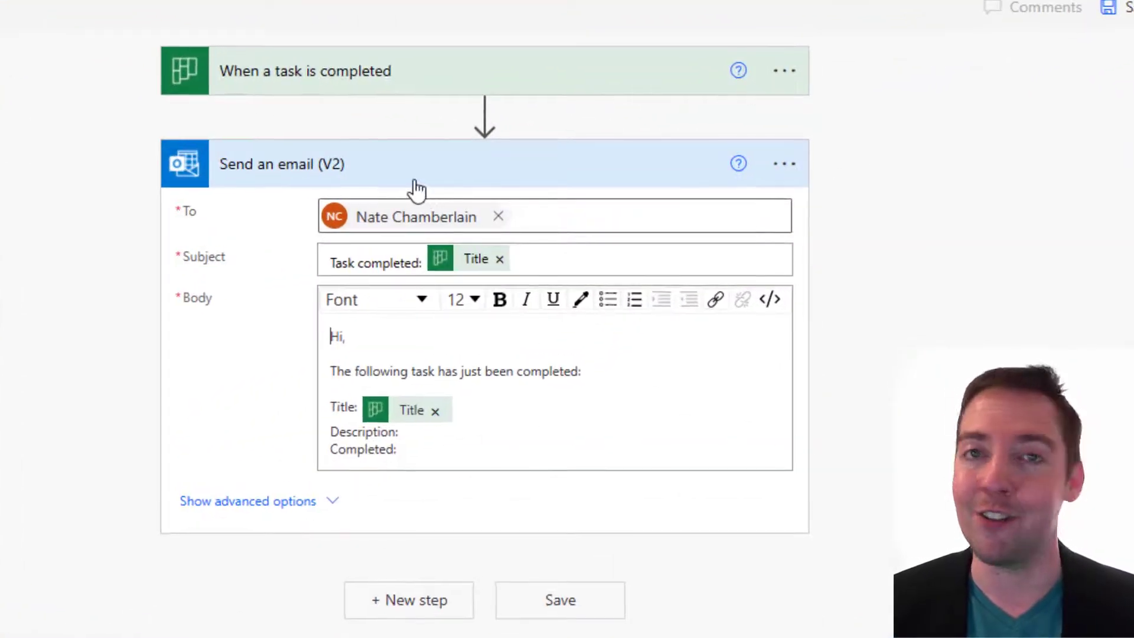
mouse_move(484, 113)
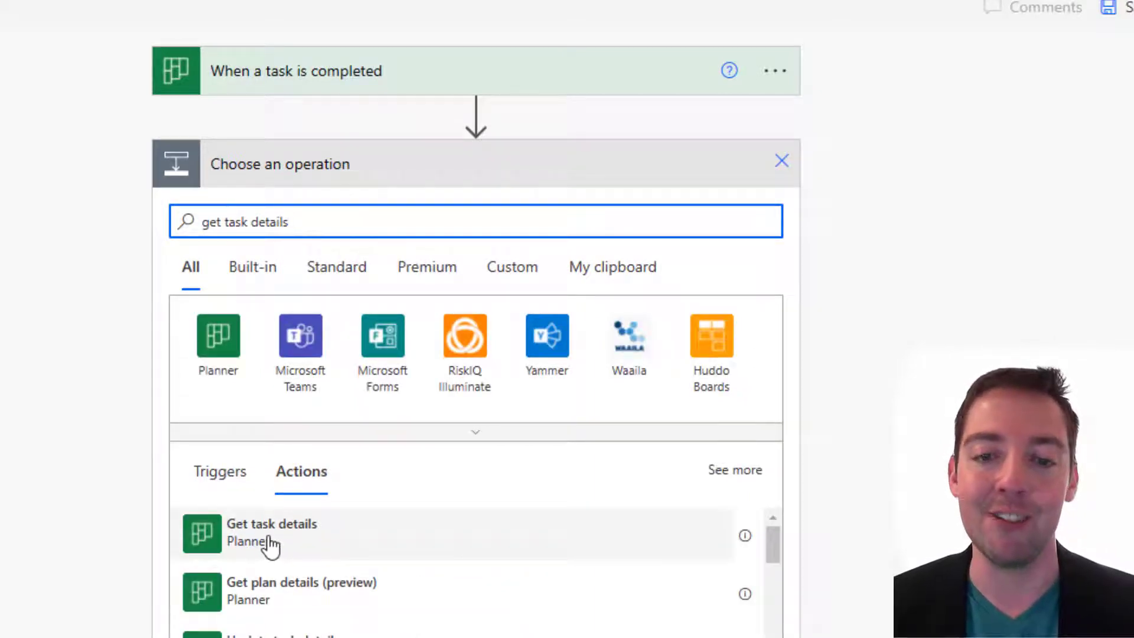
Step: Insert a Planner Get task details step with Task Id set to the completed task's Id
click(271, 534)
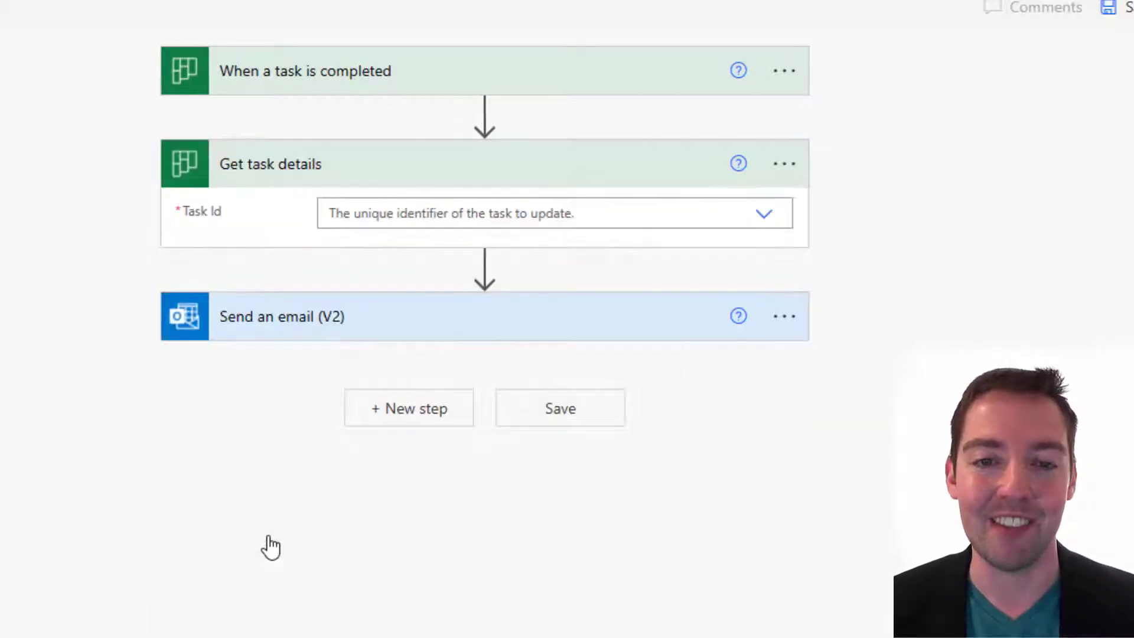
mouse_move(354, 213)
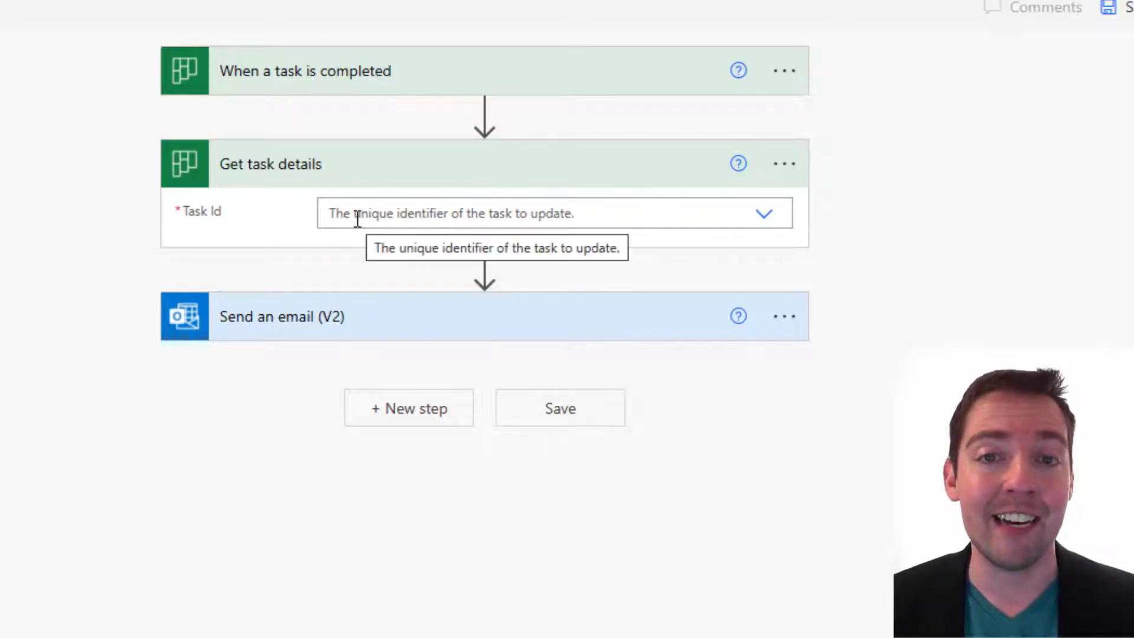
click(764, 213)
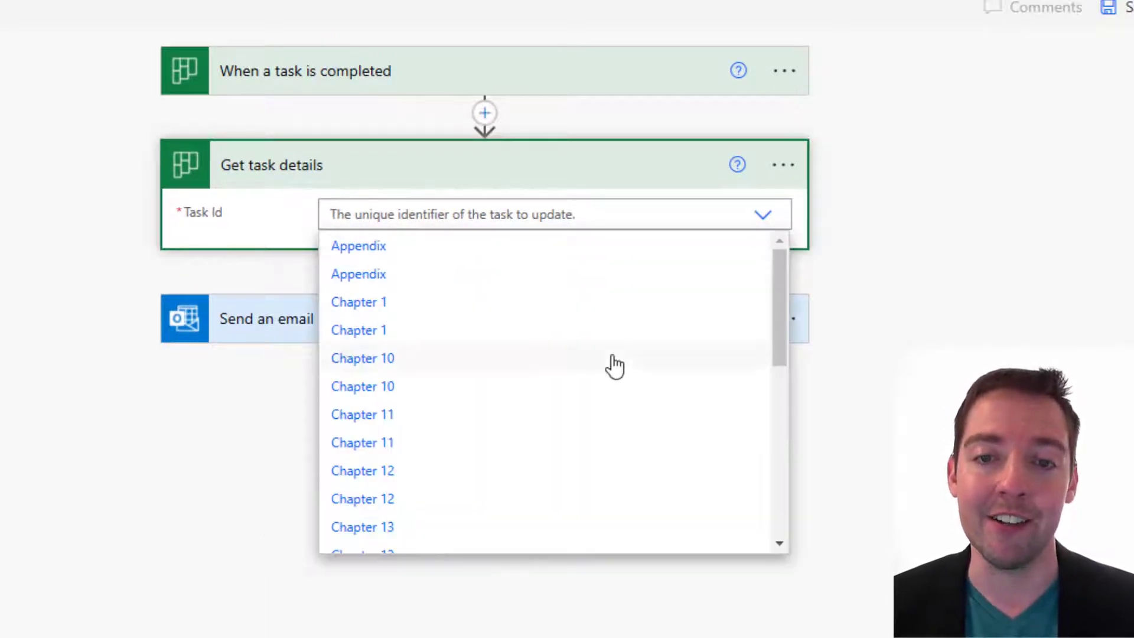
scroll(down, 3)
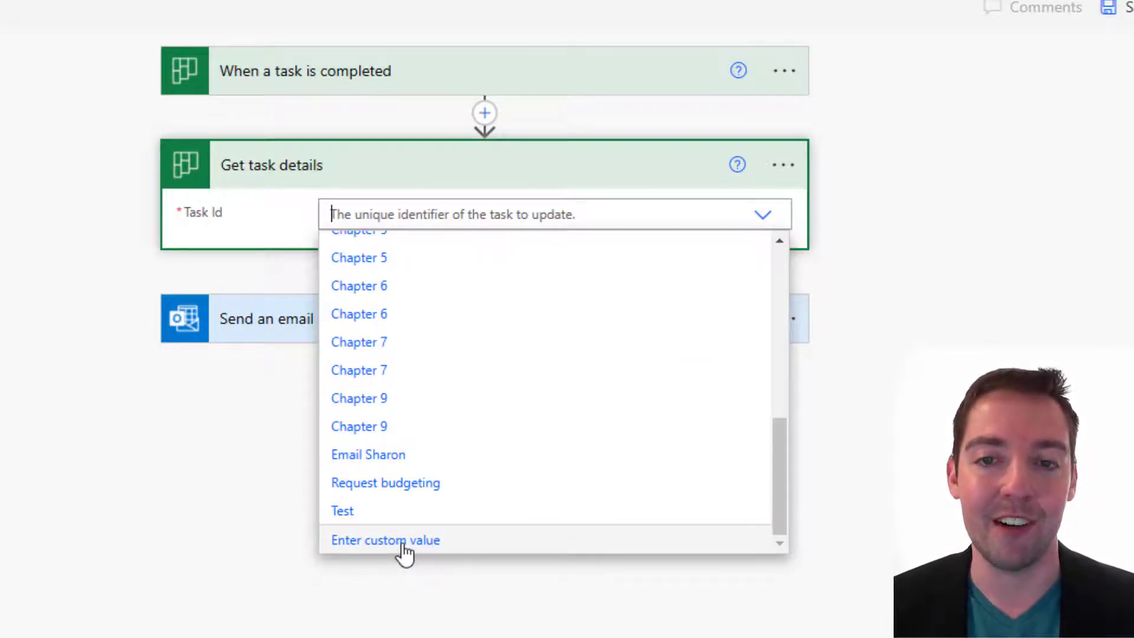
click(385, 539)
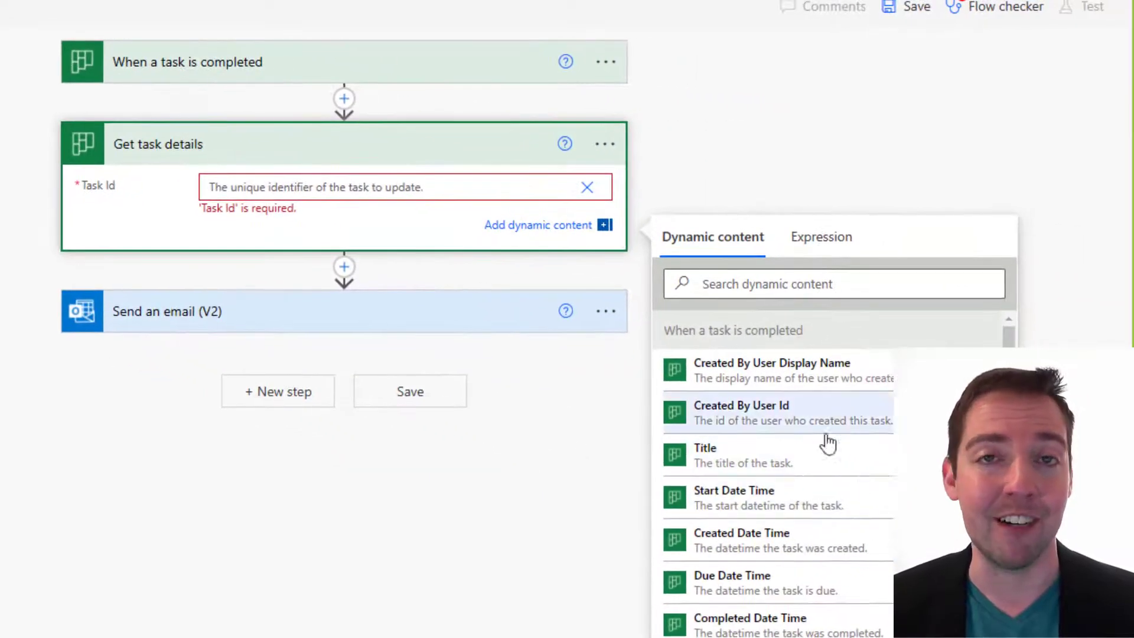
scroll(down, 3)
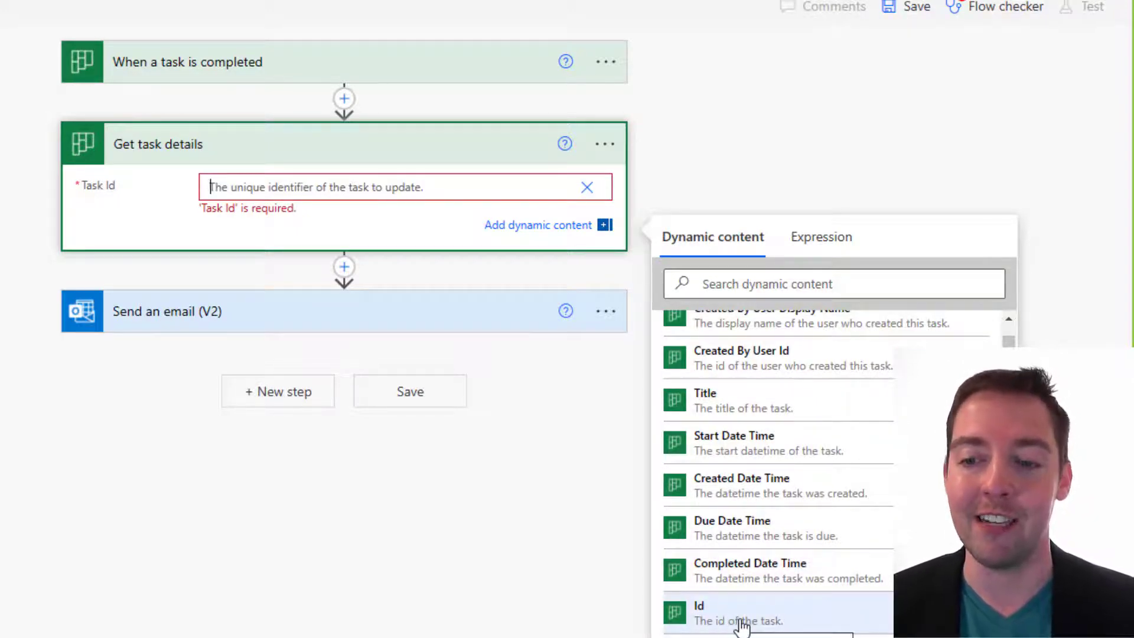
click(699, 606)
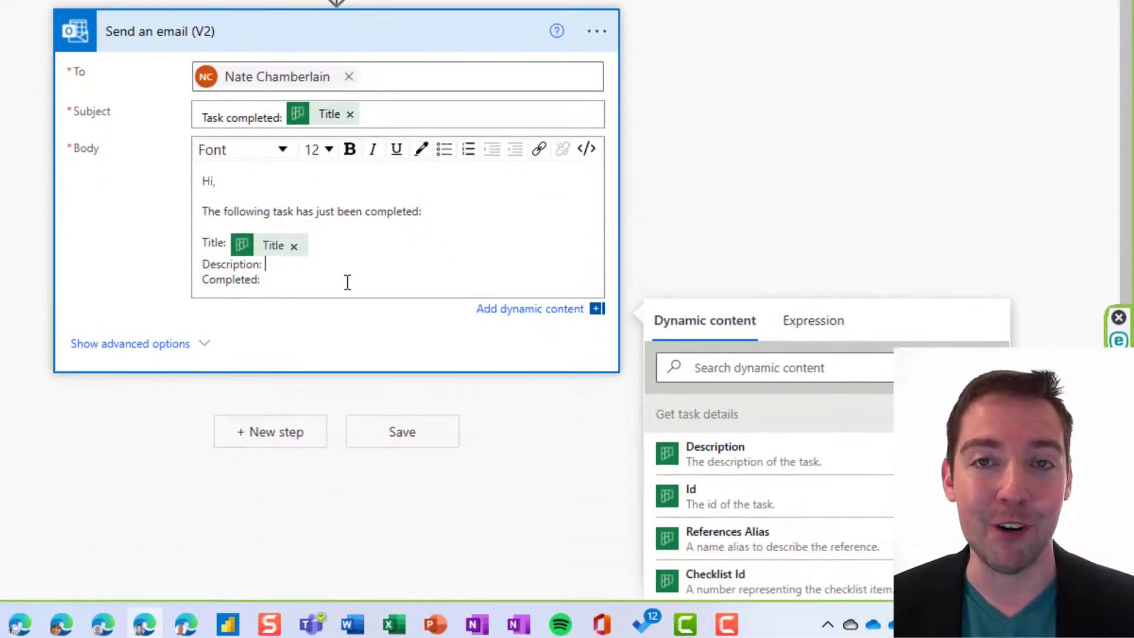
Step: Insert Description and Completed Date Time into the body and bold the labels
scroll(down, 3)
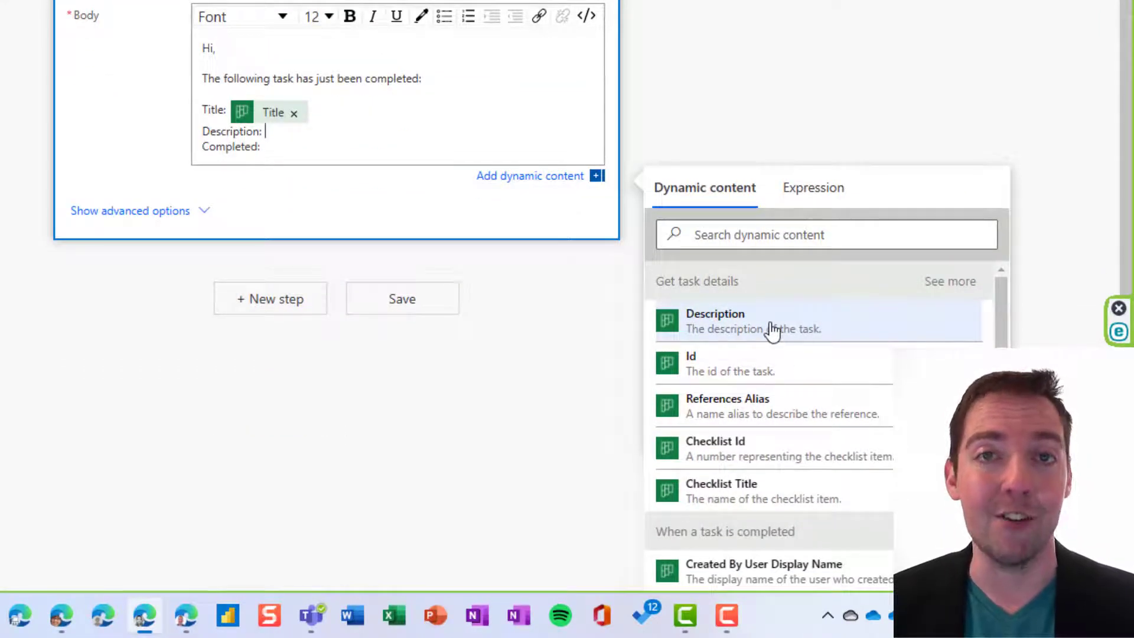
mouse_move(752, 328)
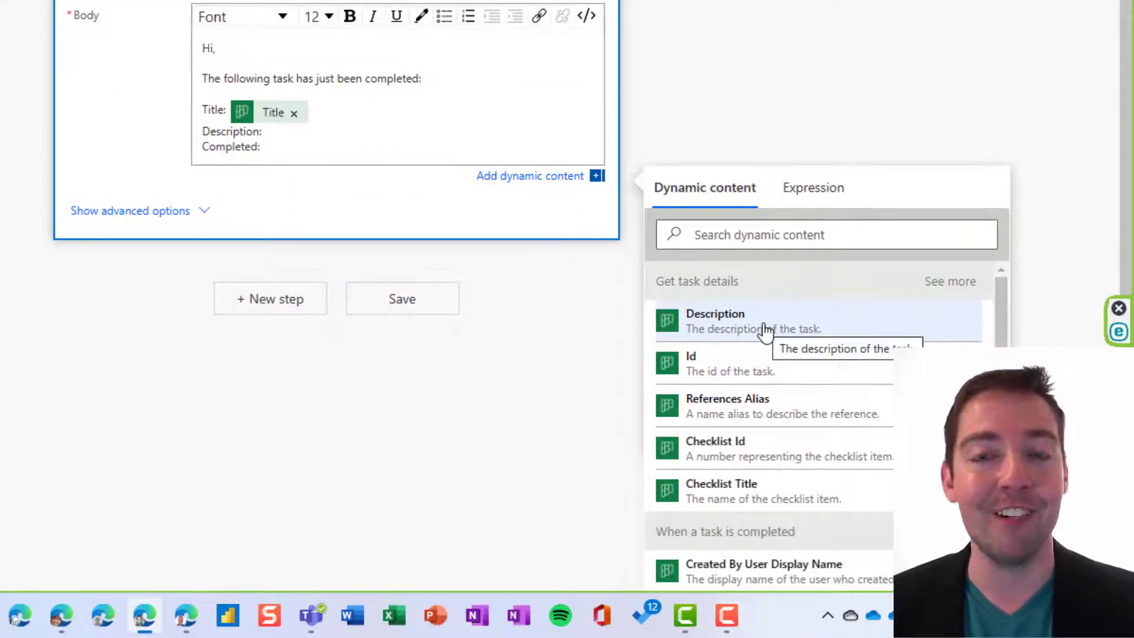
click(715, 320)
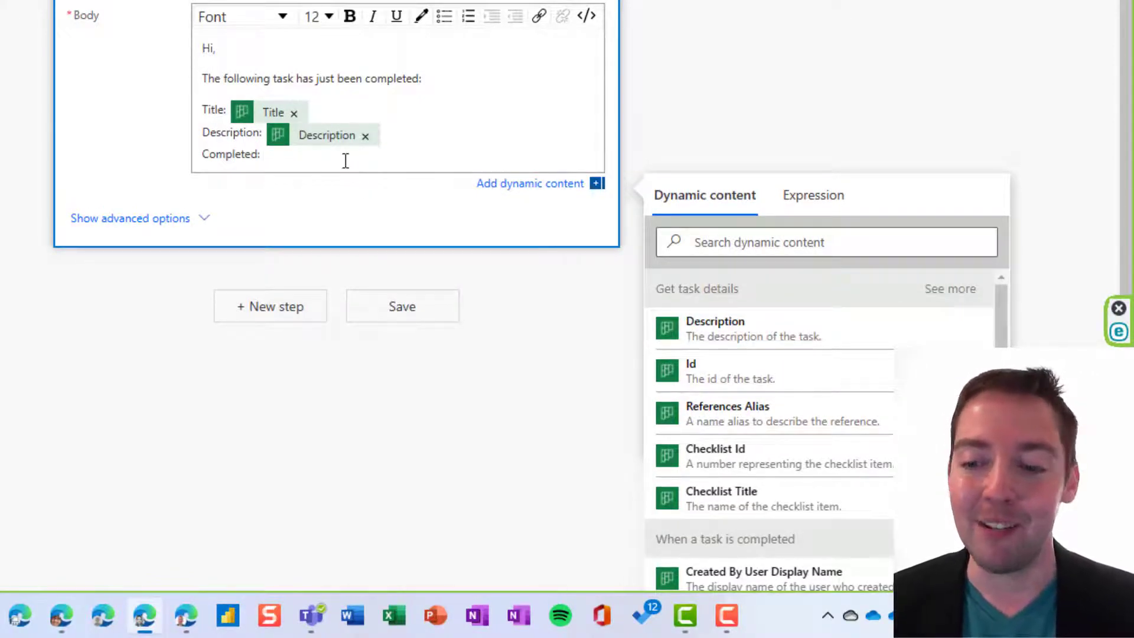
text(compl)
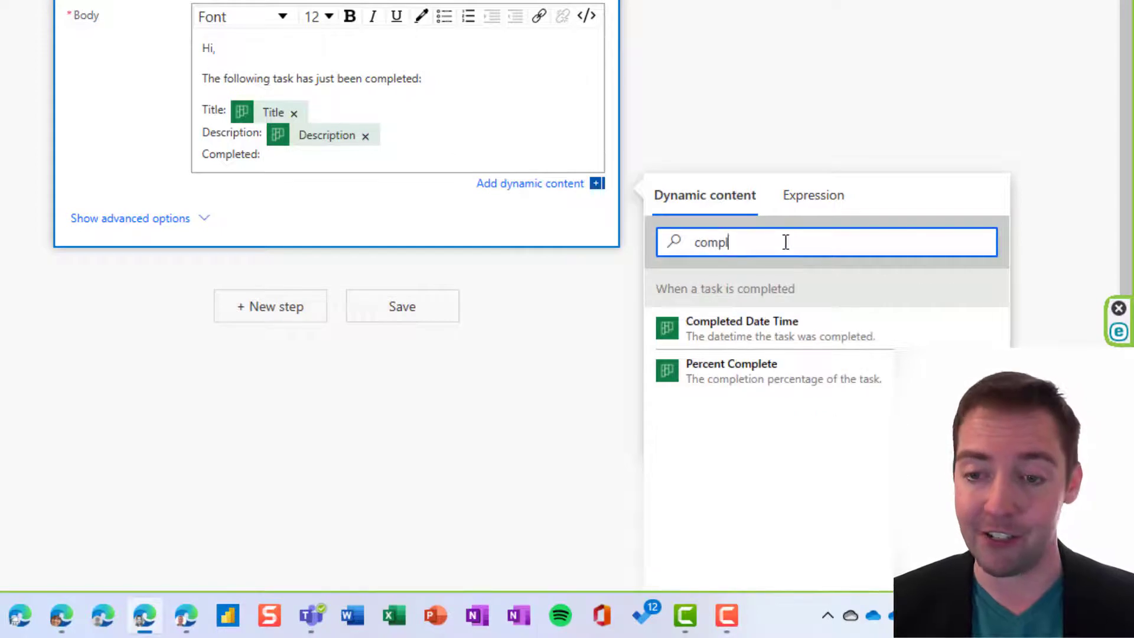
click(740, 328)
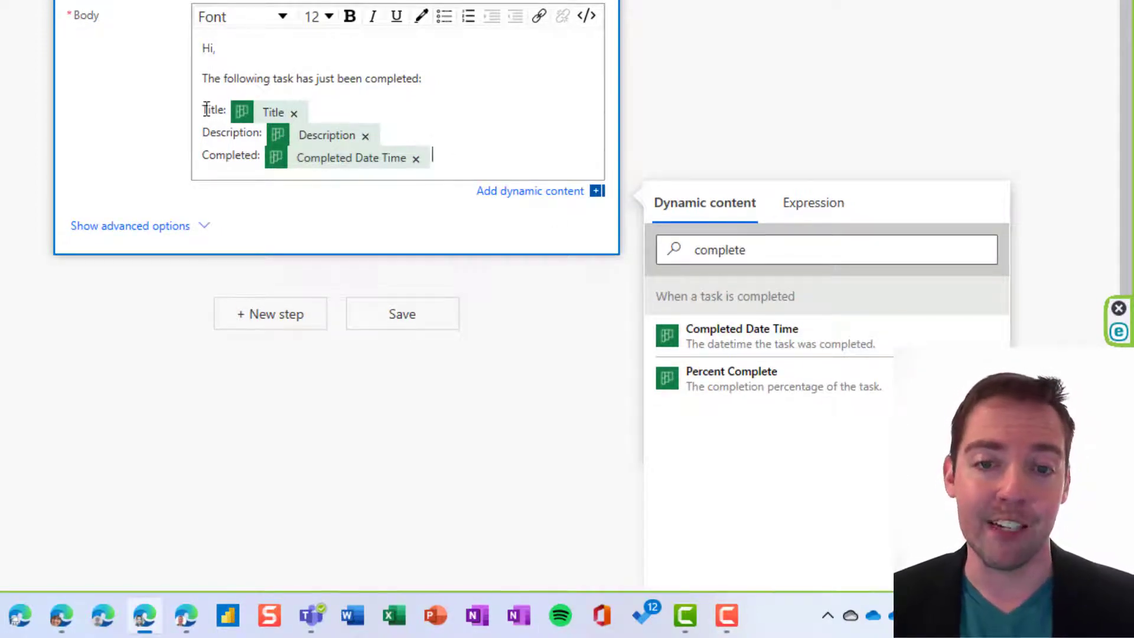
double_click(214, 110)
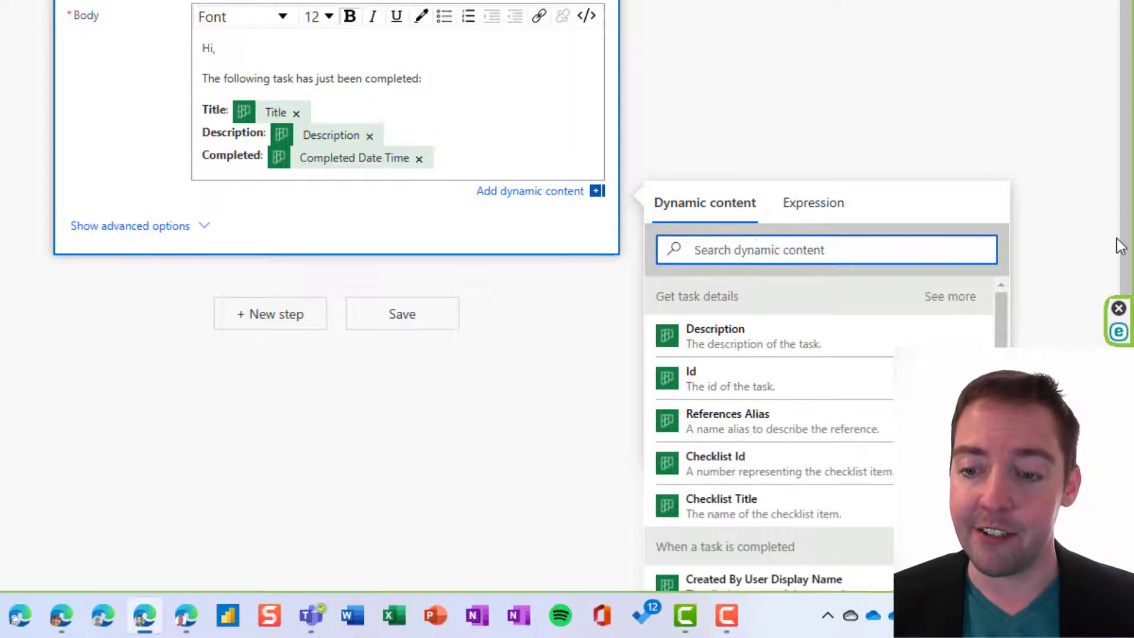
scroll(down, 3)
text(View the entire)
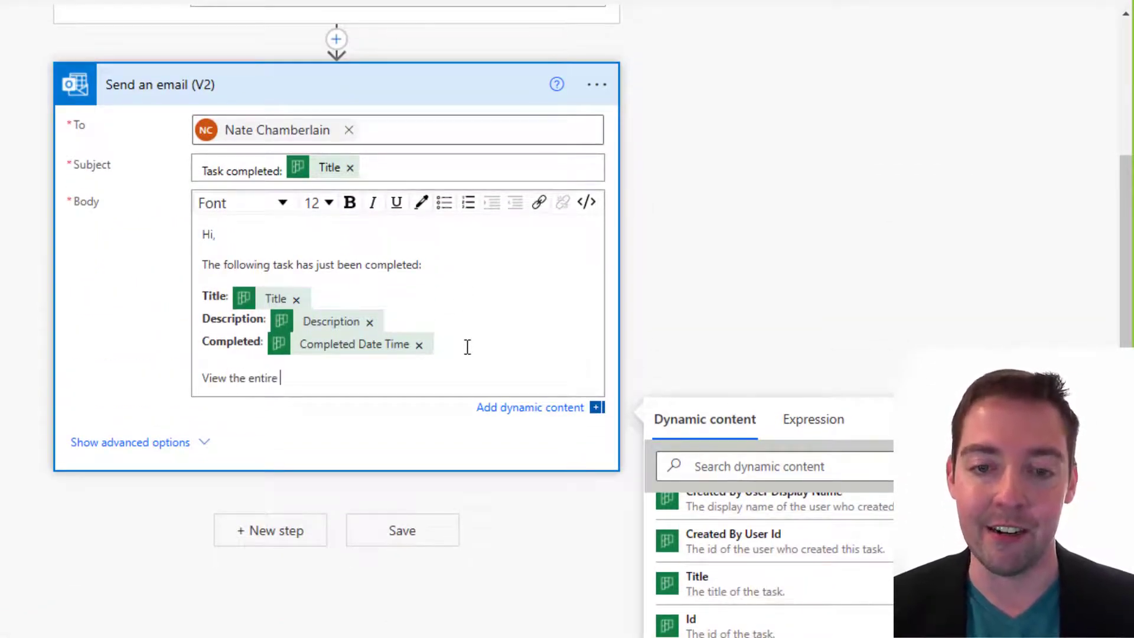
Step: Add a 'View the entire plan here' hyperlink to the plan, opening in a new window
text(plan here)
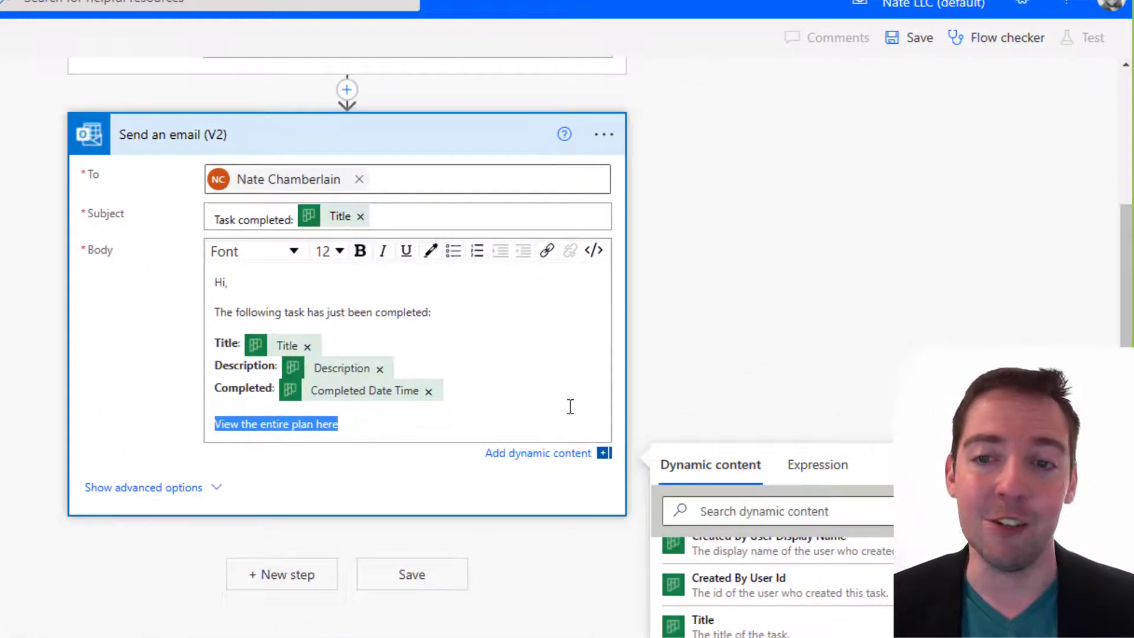
click(547, 251)
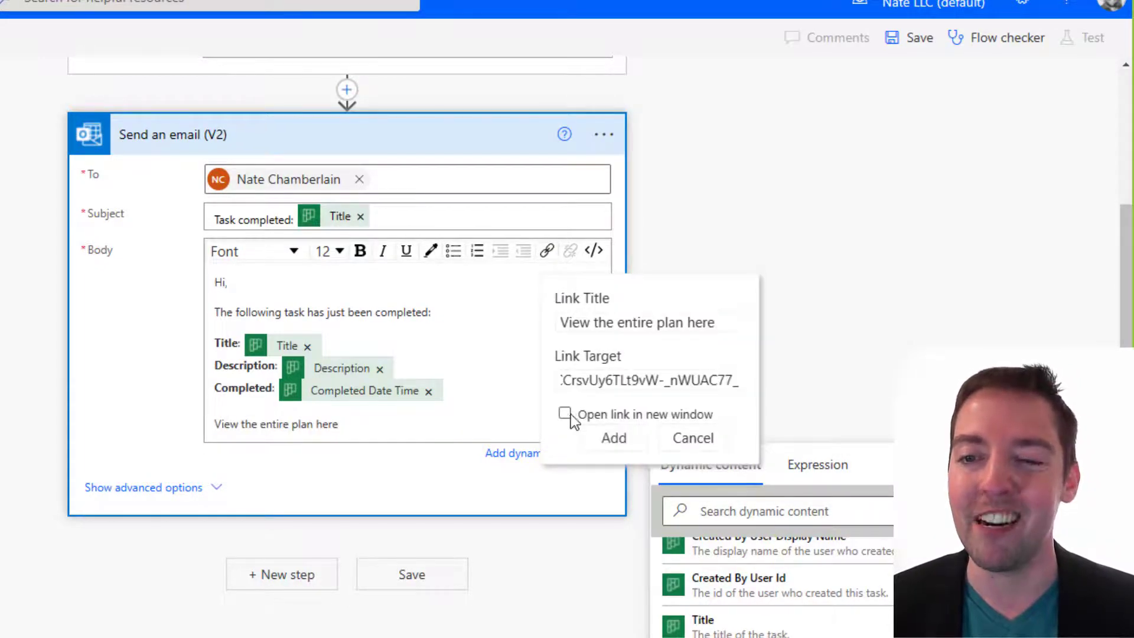
click(565, 413)
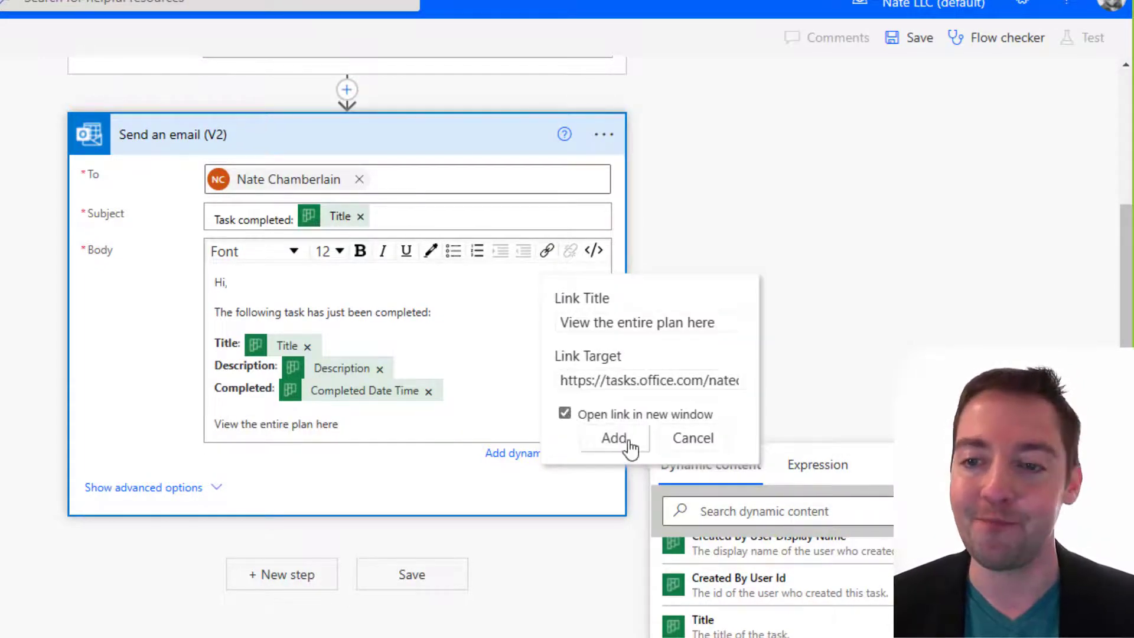
click(614, 439)
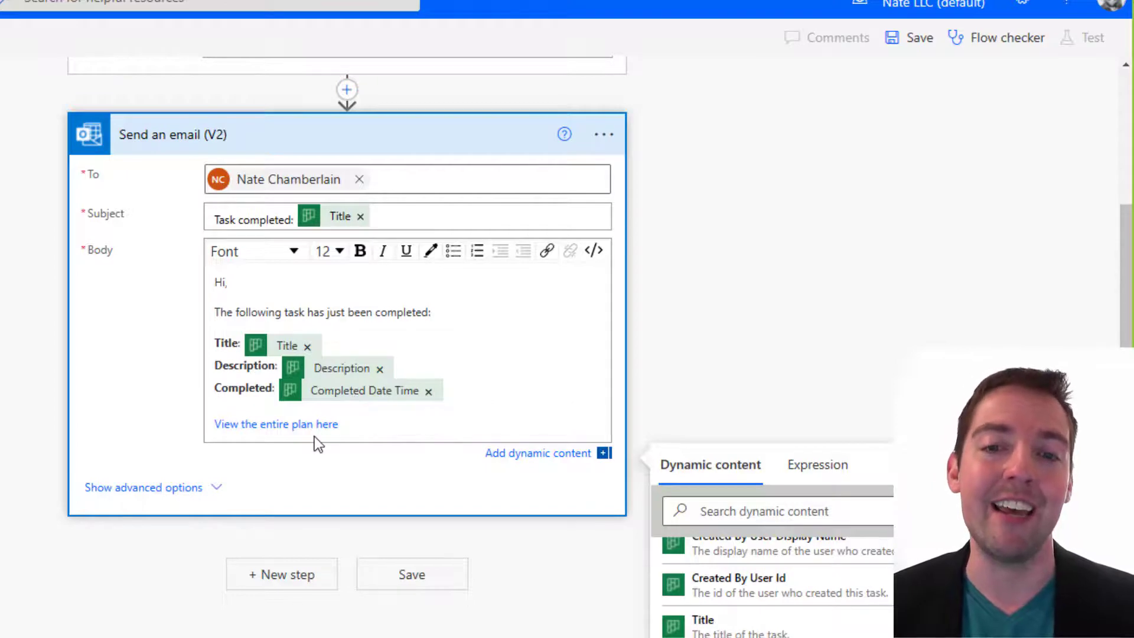
mouse_move(727, 332)
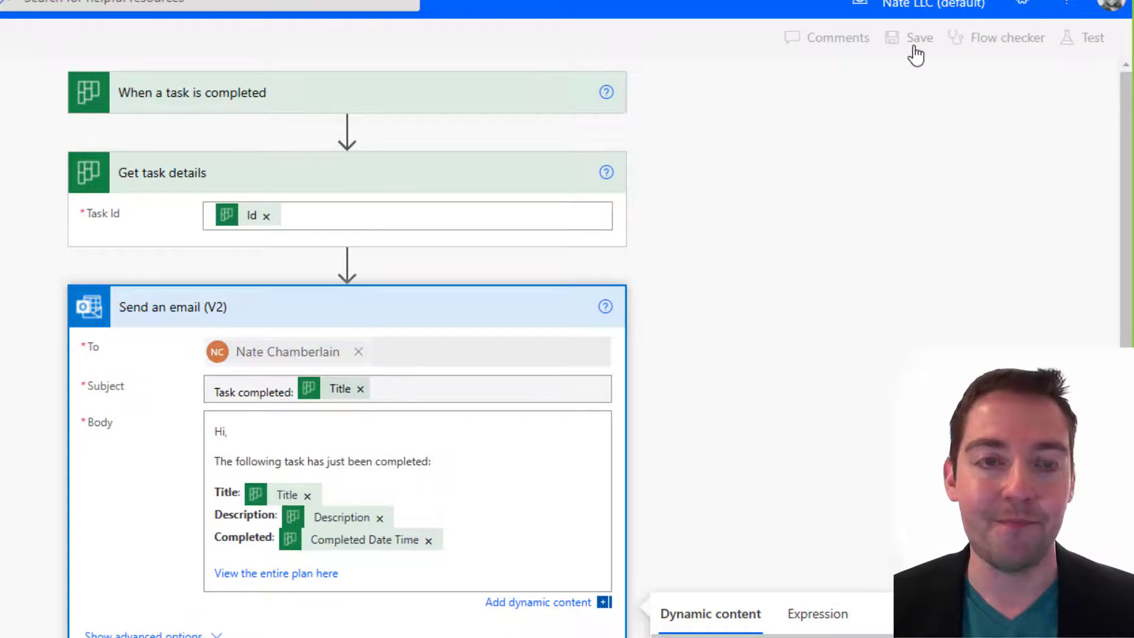
Step: Save the flow so it is ready to run
click(920, 37)
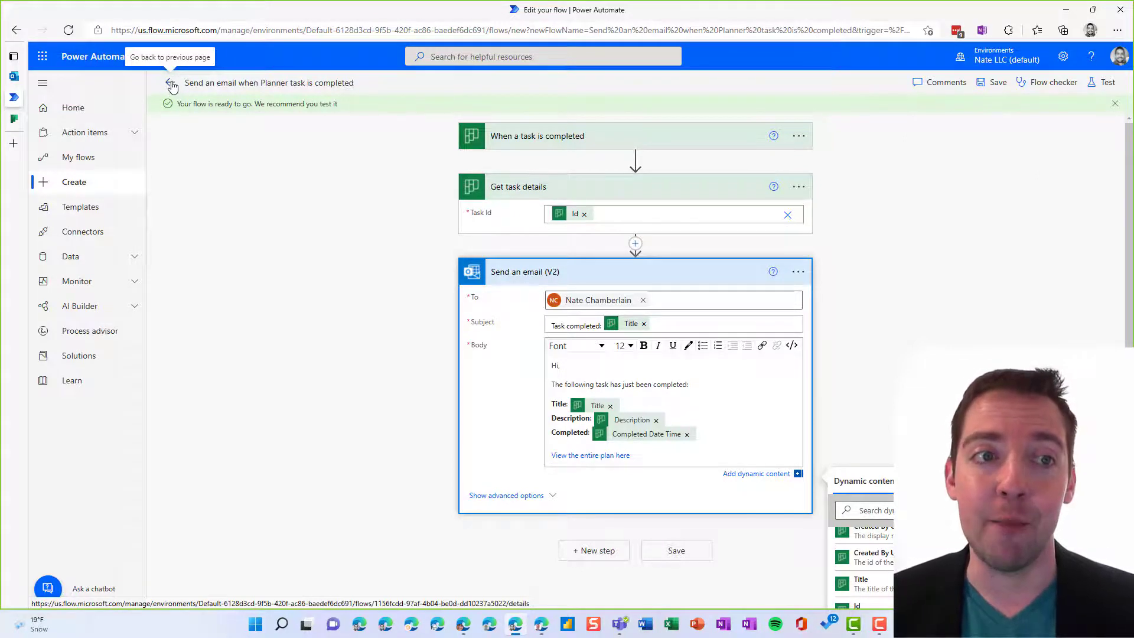
Step: Return to the flow's details page and refresh its run history
click(172, 84)
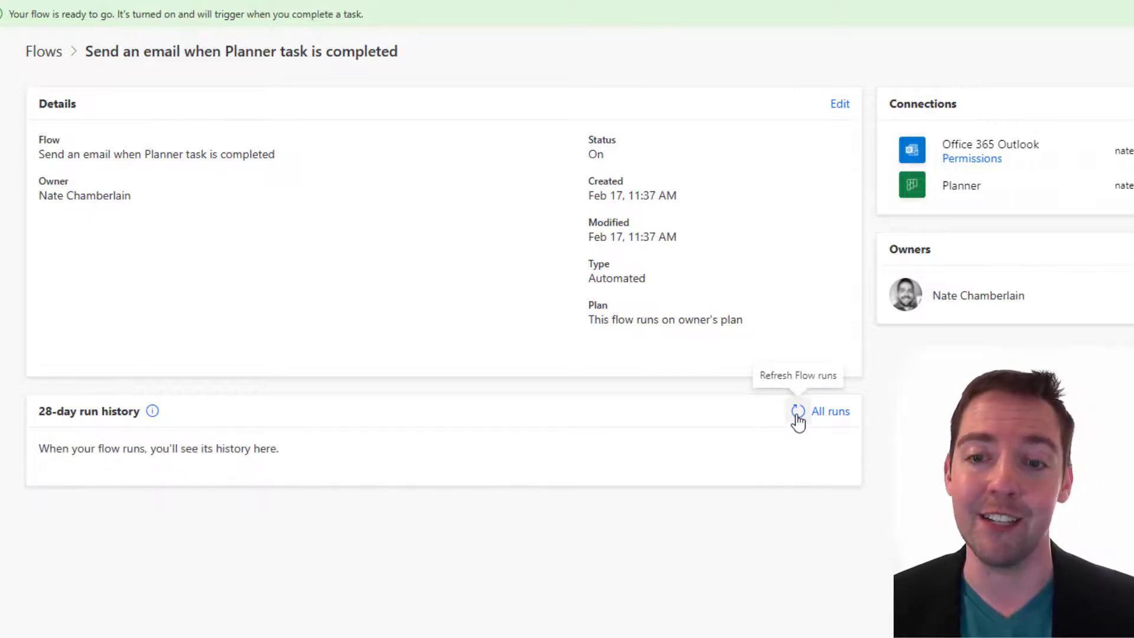
click(797, 412)
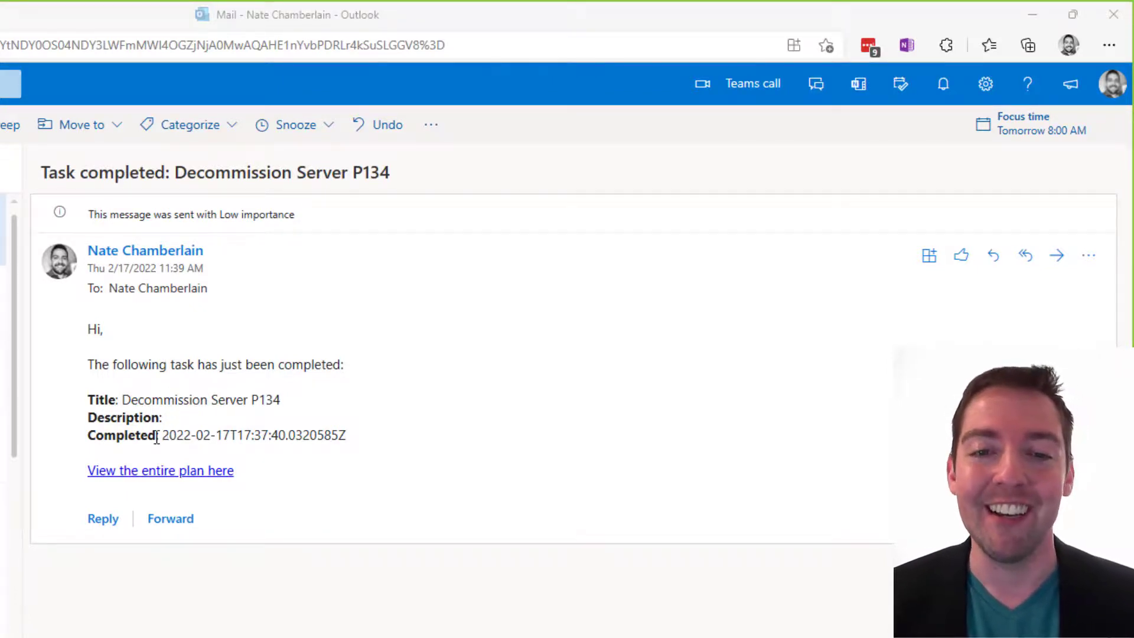
mouse_move(160, 470)
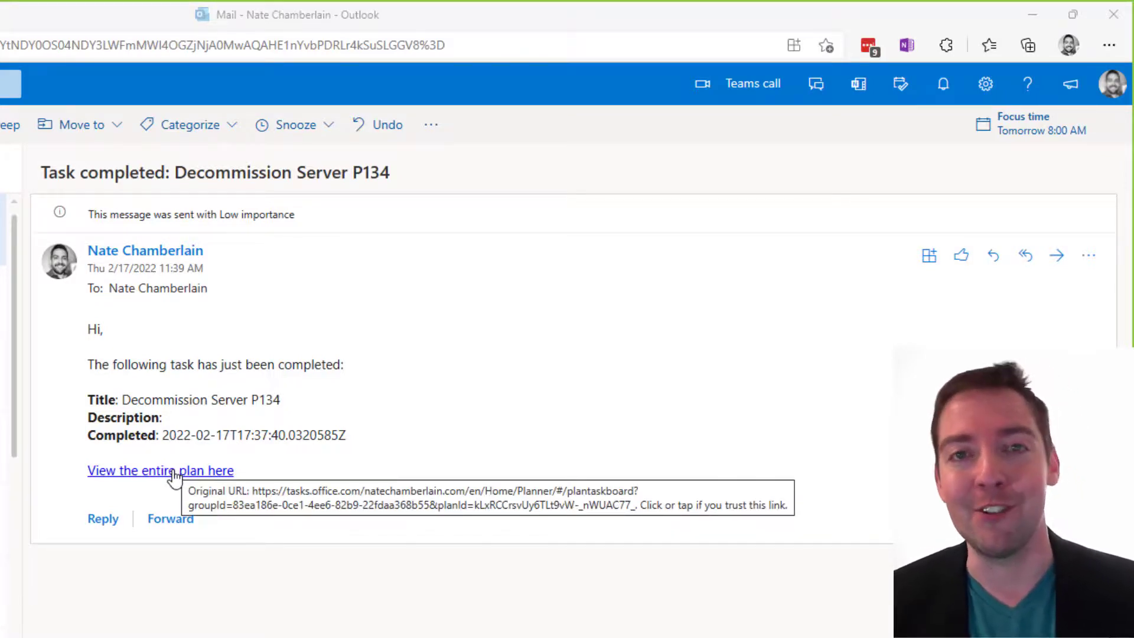
Step: Follow the 'View the entire plan here' link in the Decommission Server P134 email
click(160, 470)
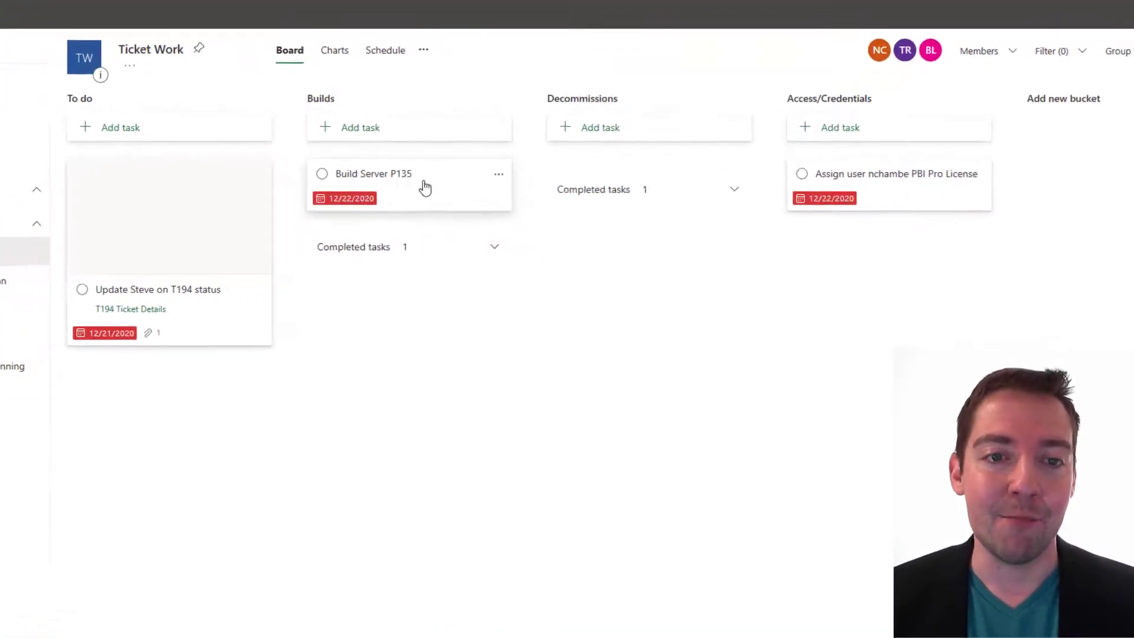
Step: Add the note 'Testing a description field in Planner' to Build Server P135 and mark it complete
click(372, 173)
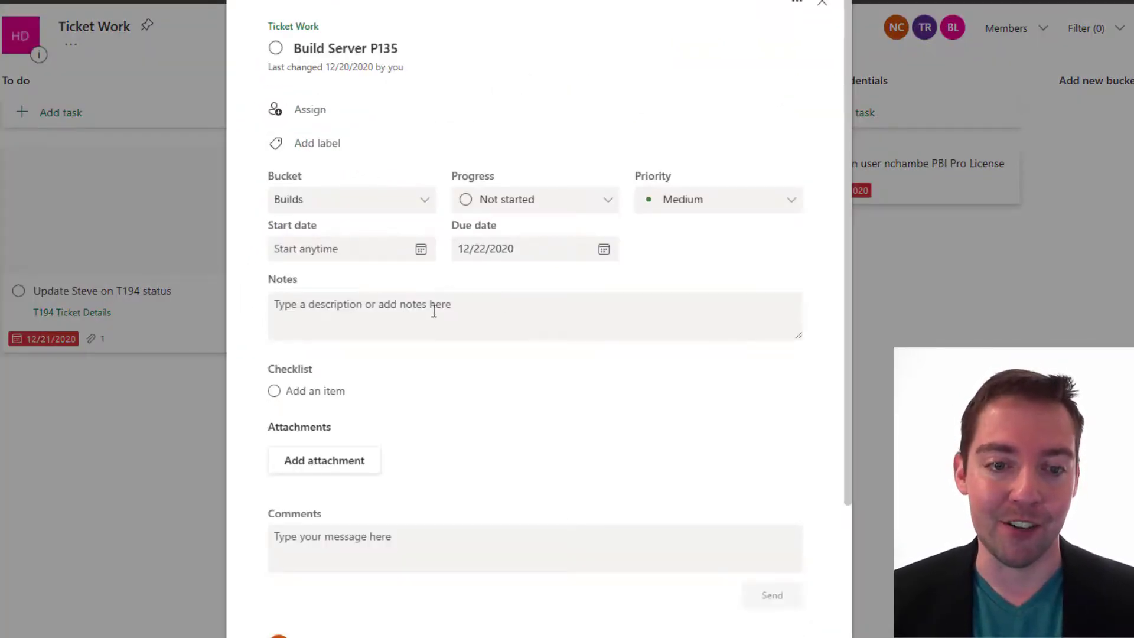
click(434, 316)
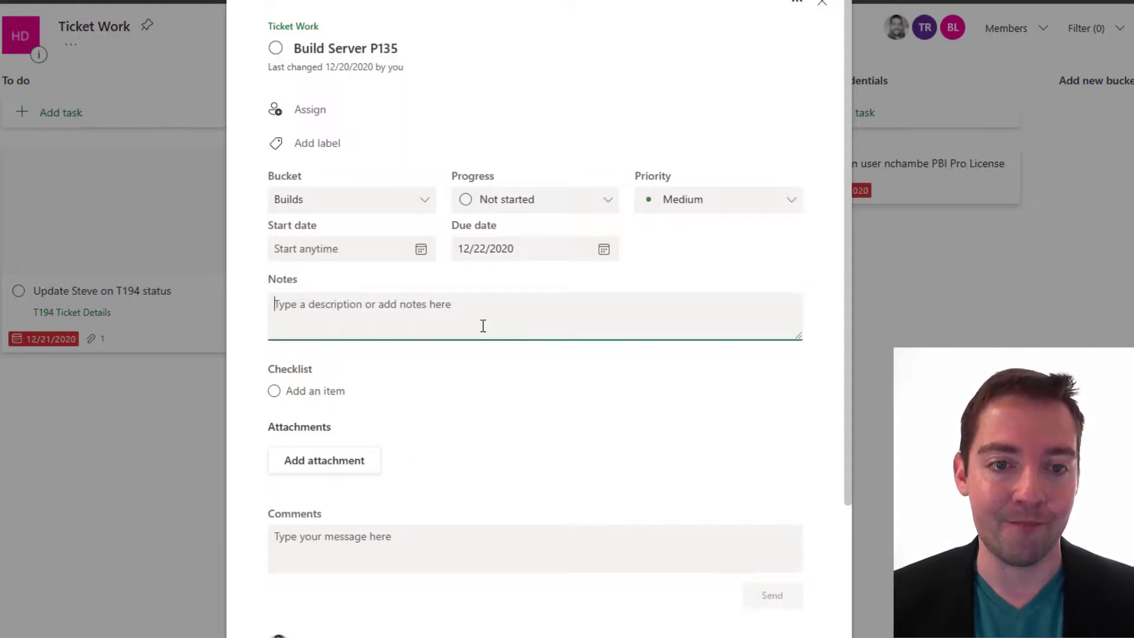
text(Testing a)
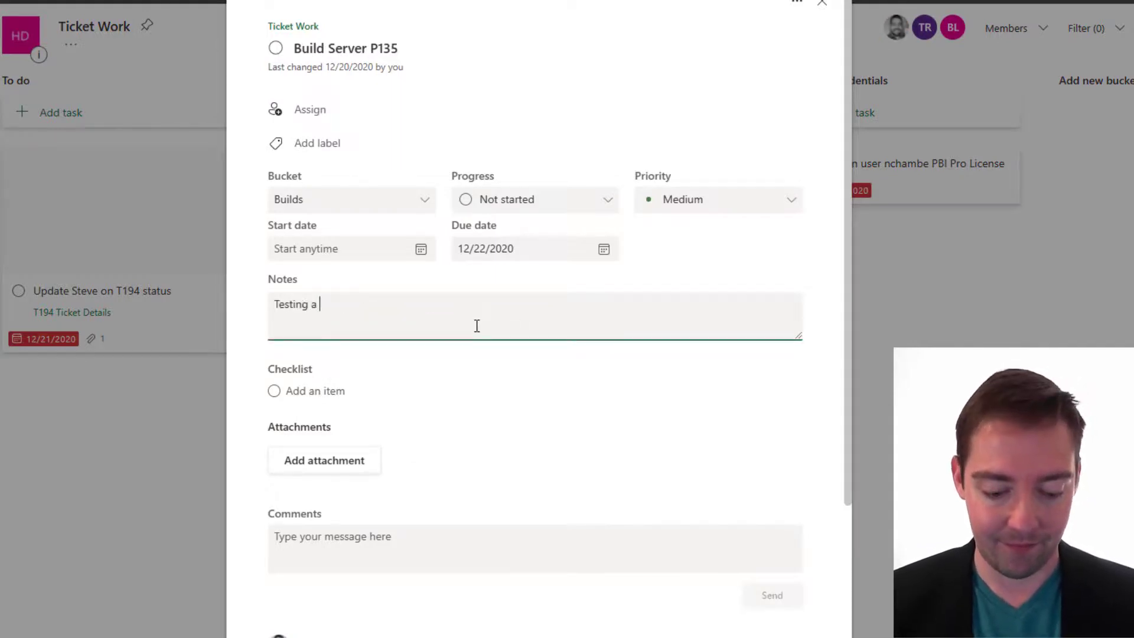
text(description field in Planner)
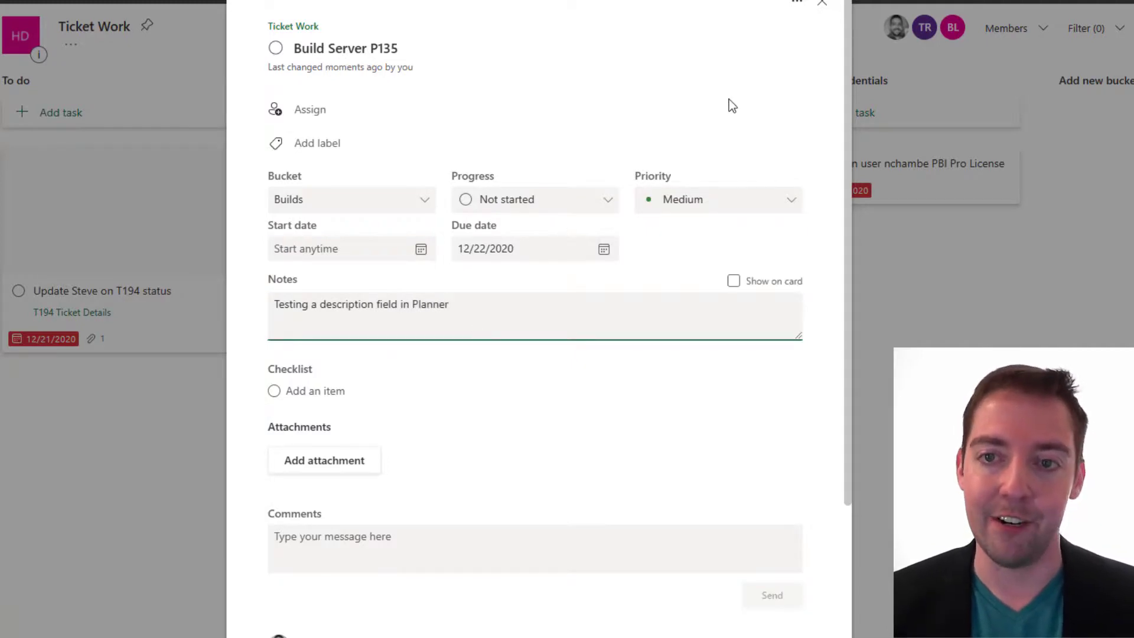
click(822, 3)
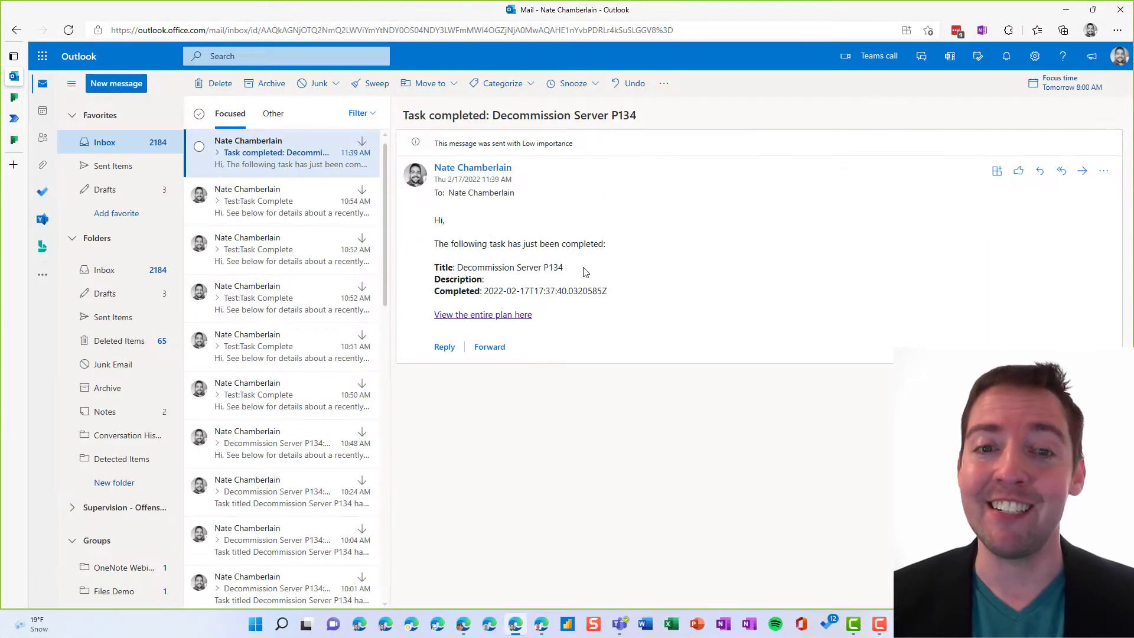
mouse_move(566, 232)
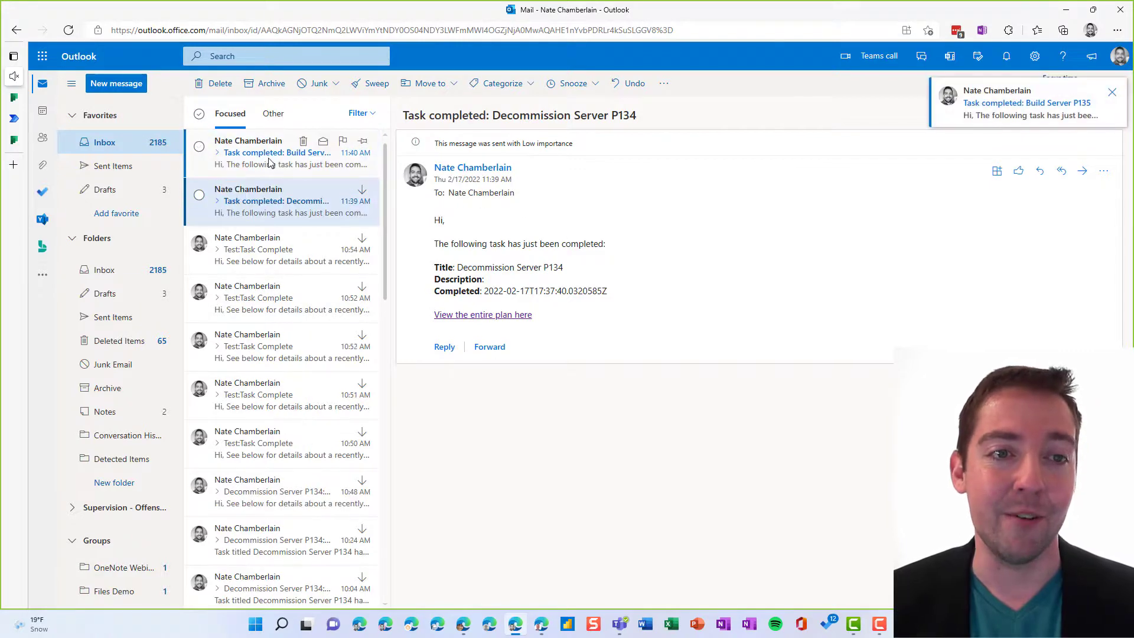
Step: Open the newest 'Task completed: Build Server P135' message in the inbox
click(277, 152)
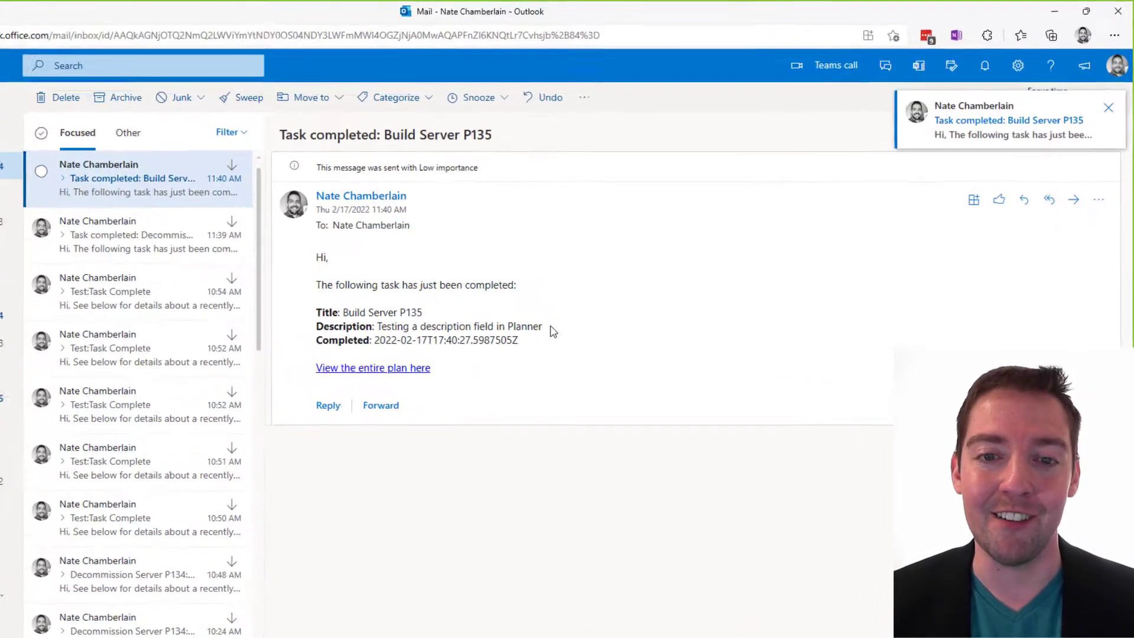